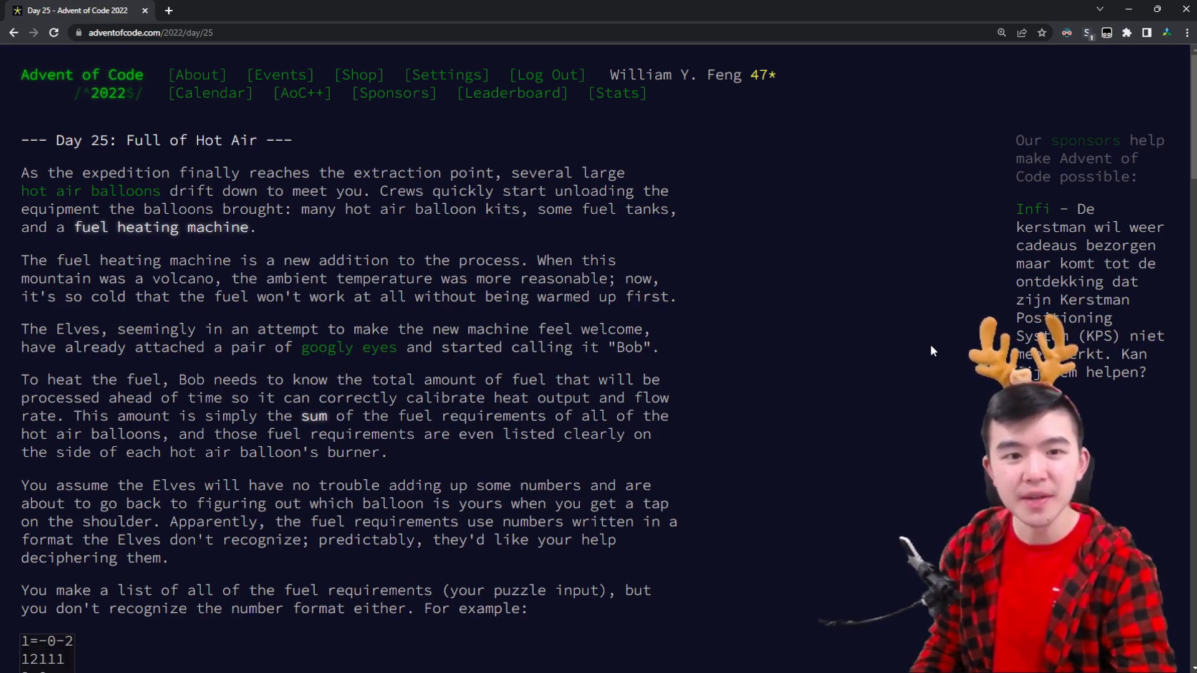
mouse_move(789, 530)
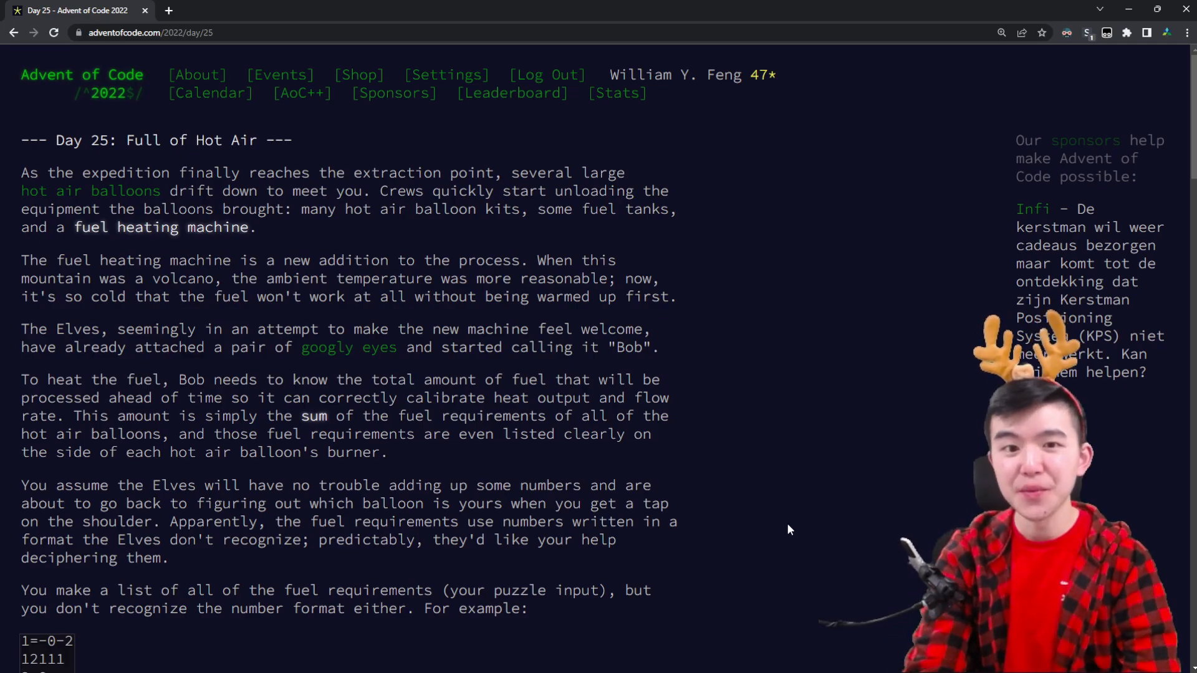
Scroll the Day 25 page past the example SNAFU fuel list to the SNAFU digit explanation
scroll("down", 3)
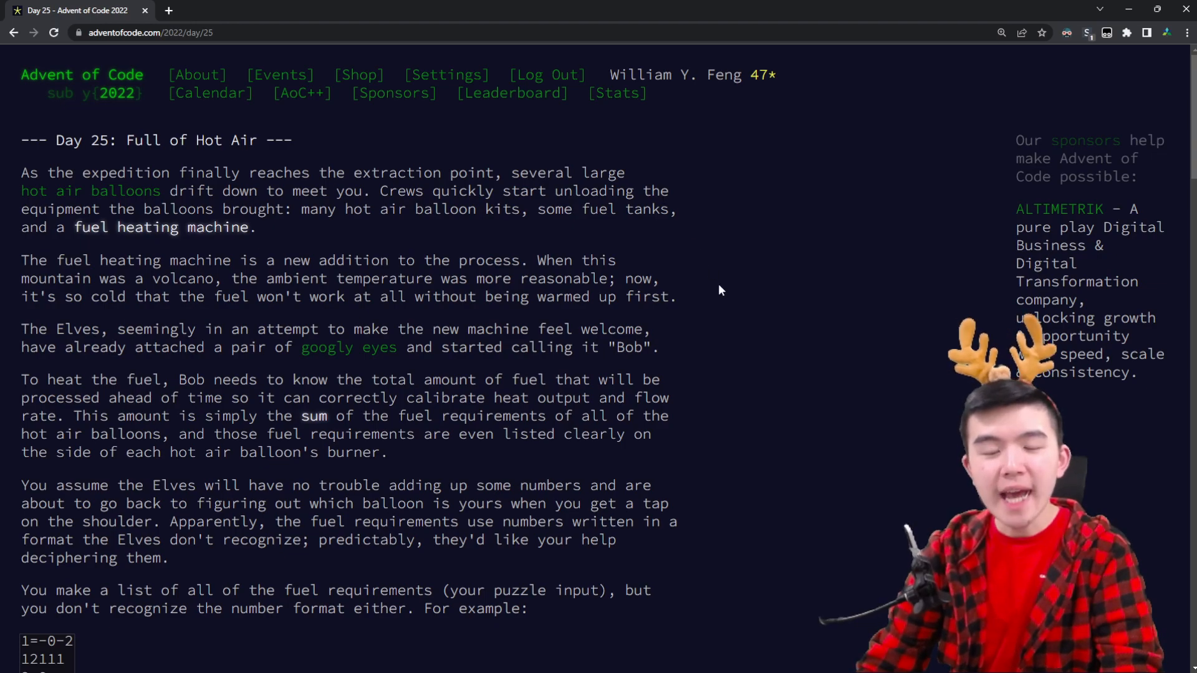
mouse_move(759, 276)
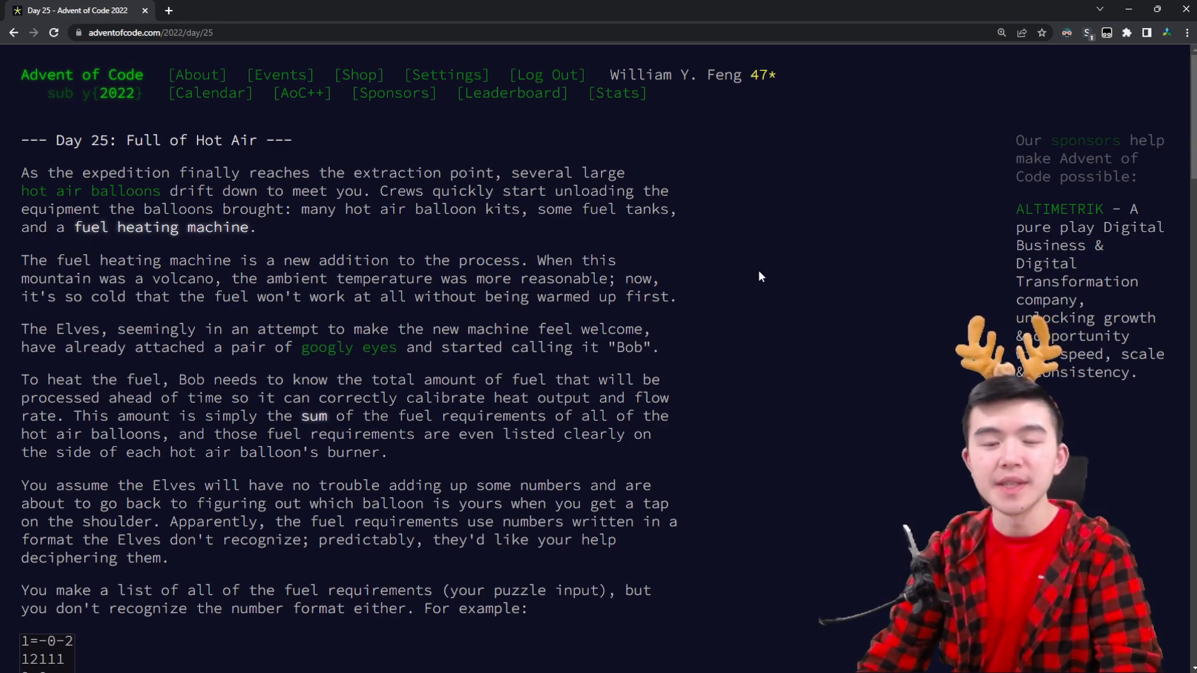
scroll("down", 3)
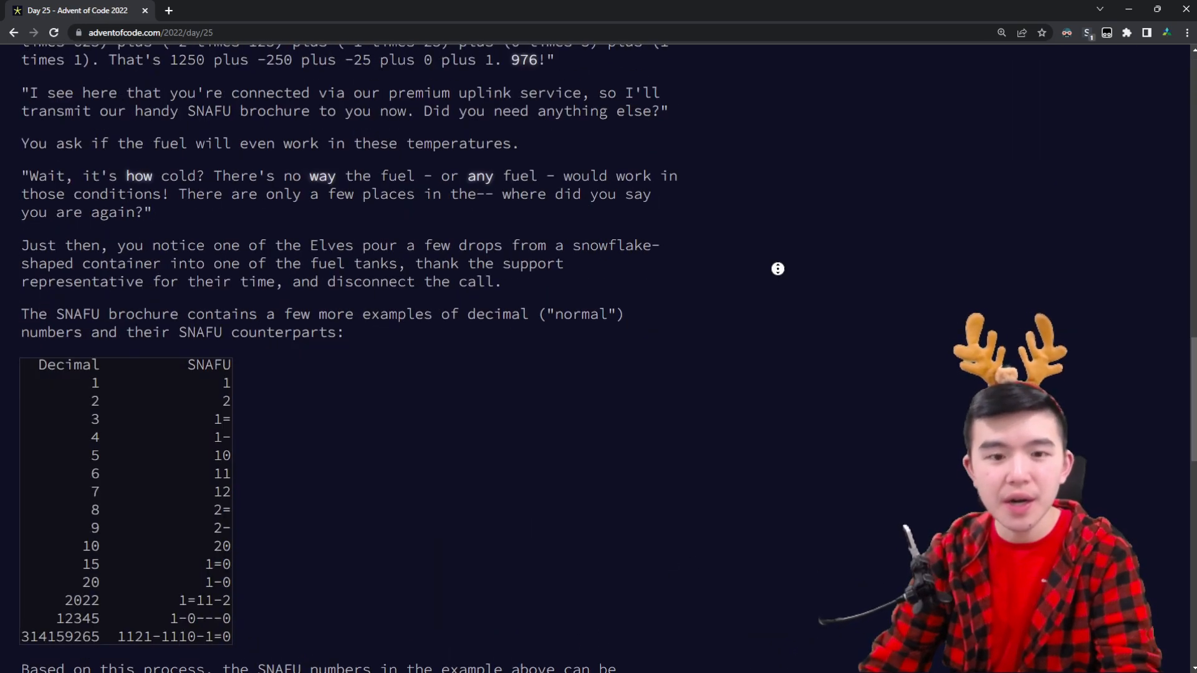
scroll("down", 3)
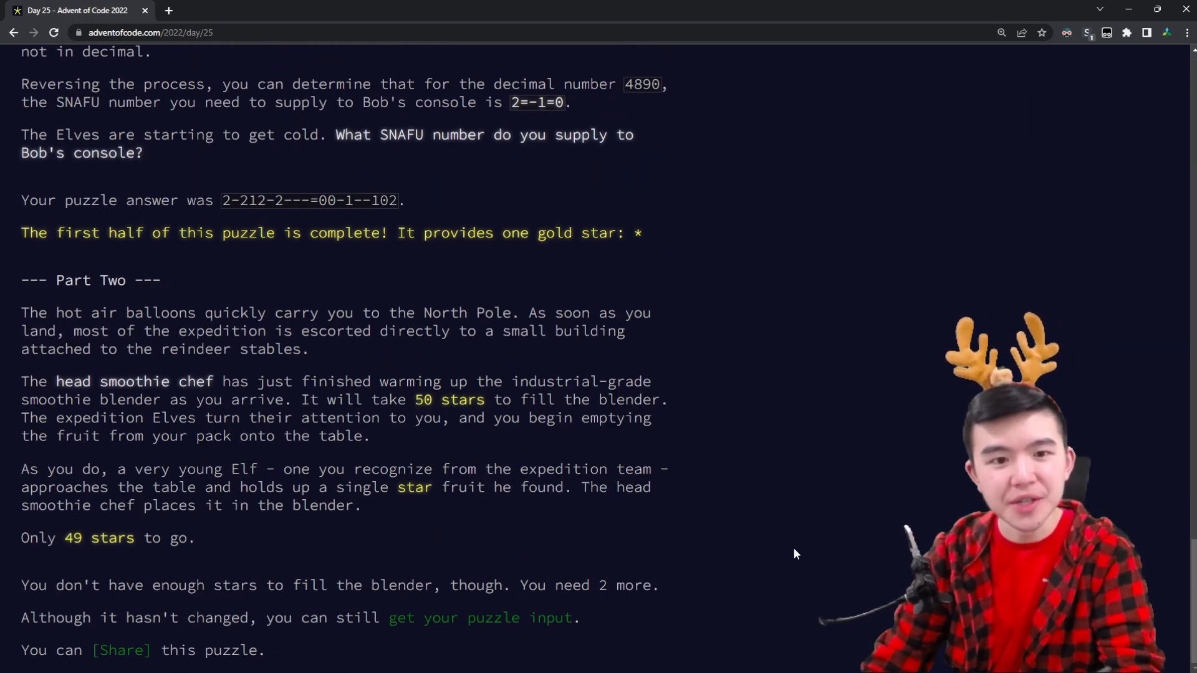
mouse_move(766, 510)
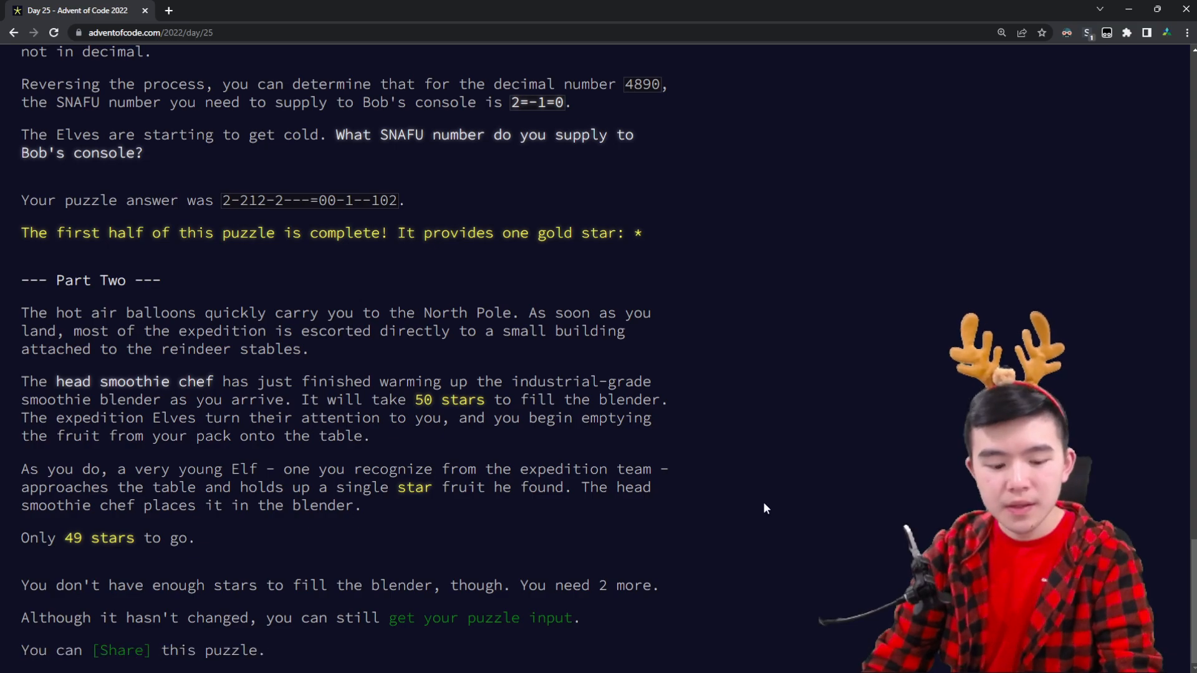
scroll("up", 3)
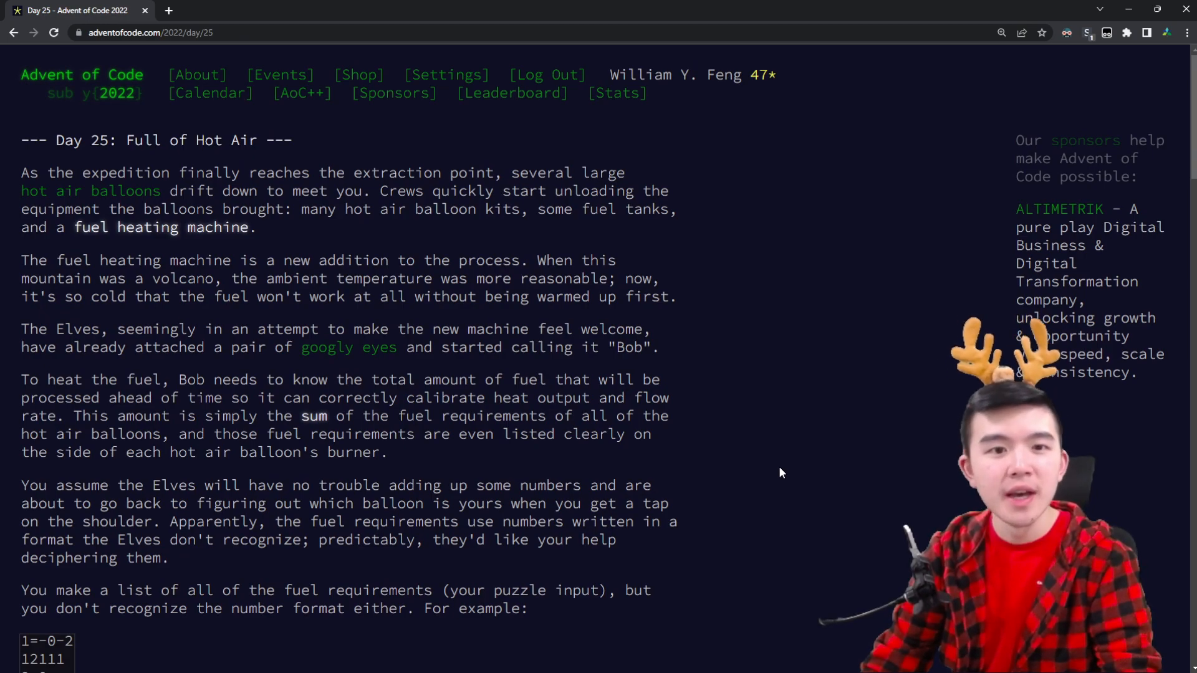
scroll("down", 3)
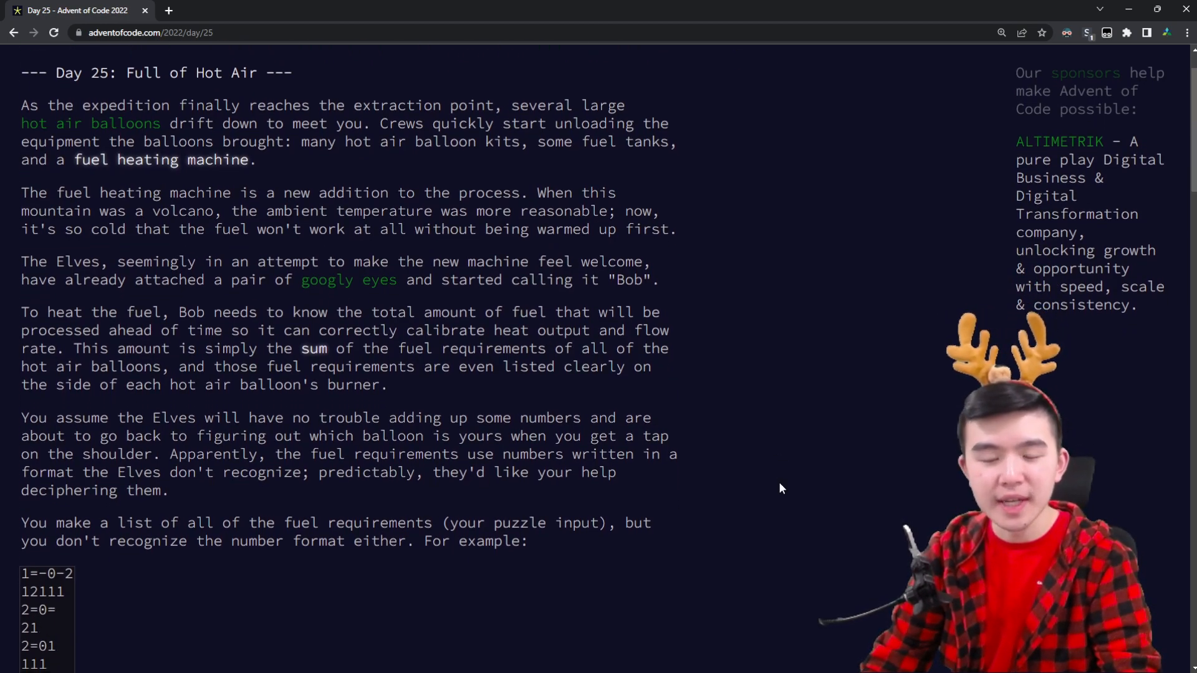
scroll("down", 3)
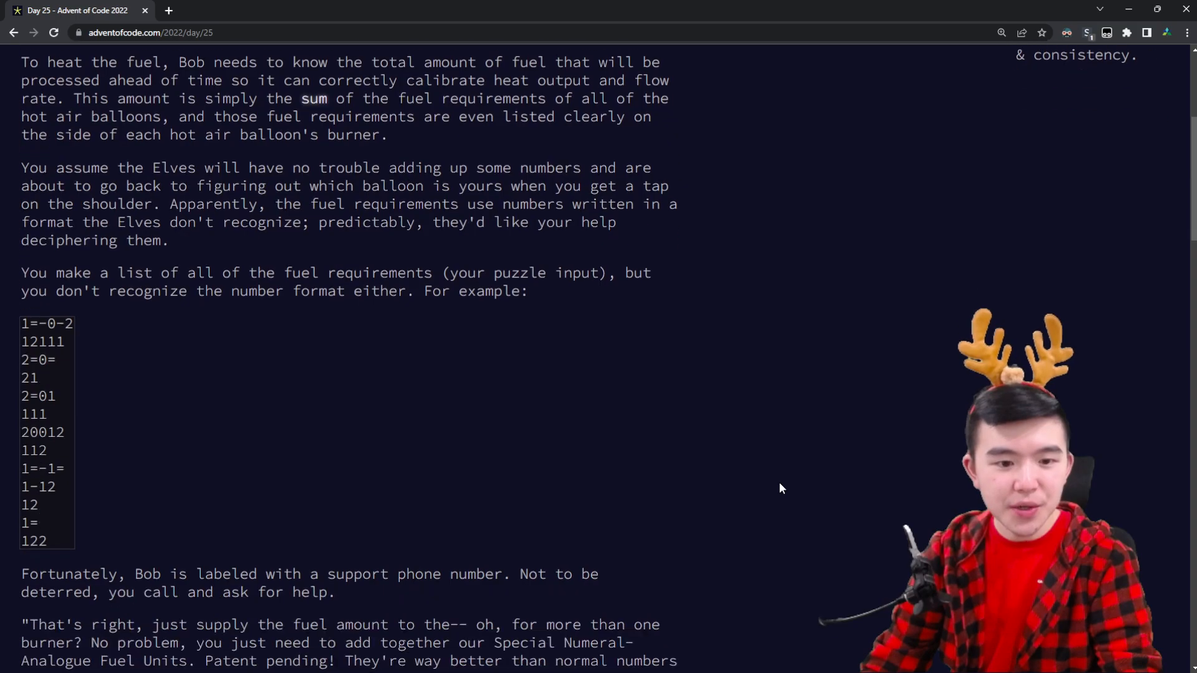
scroll("down", 3)
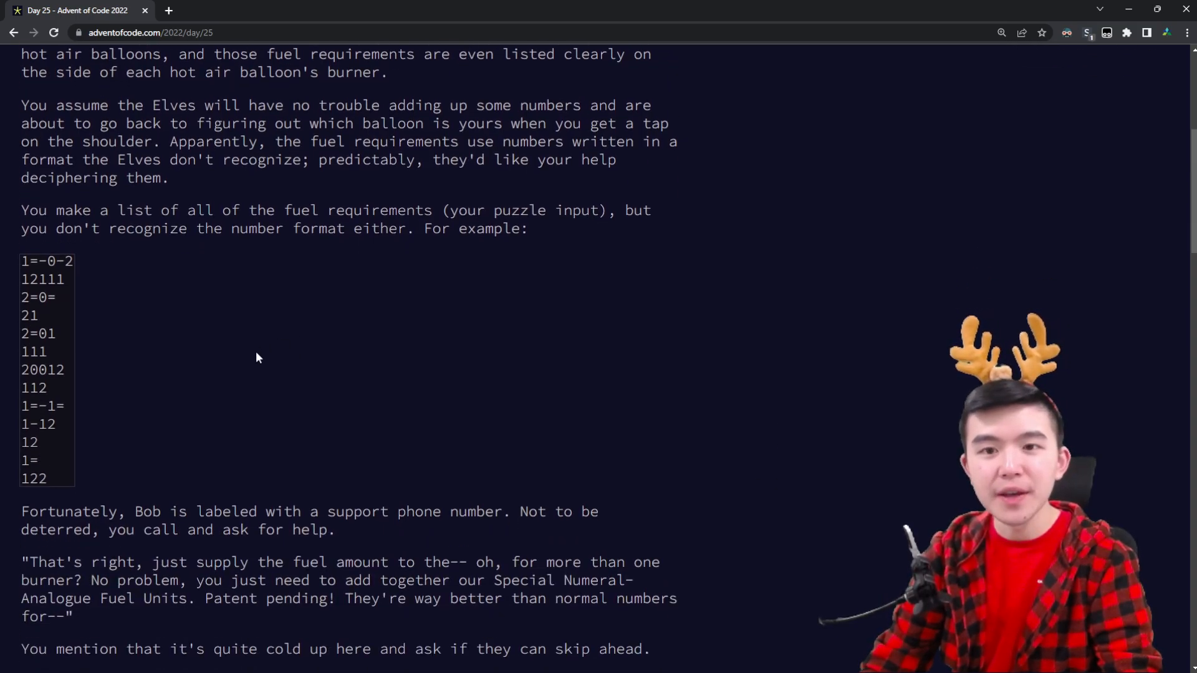
mouse_move(4, 272)
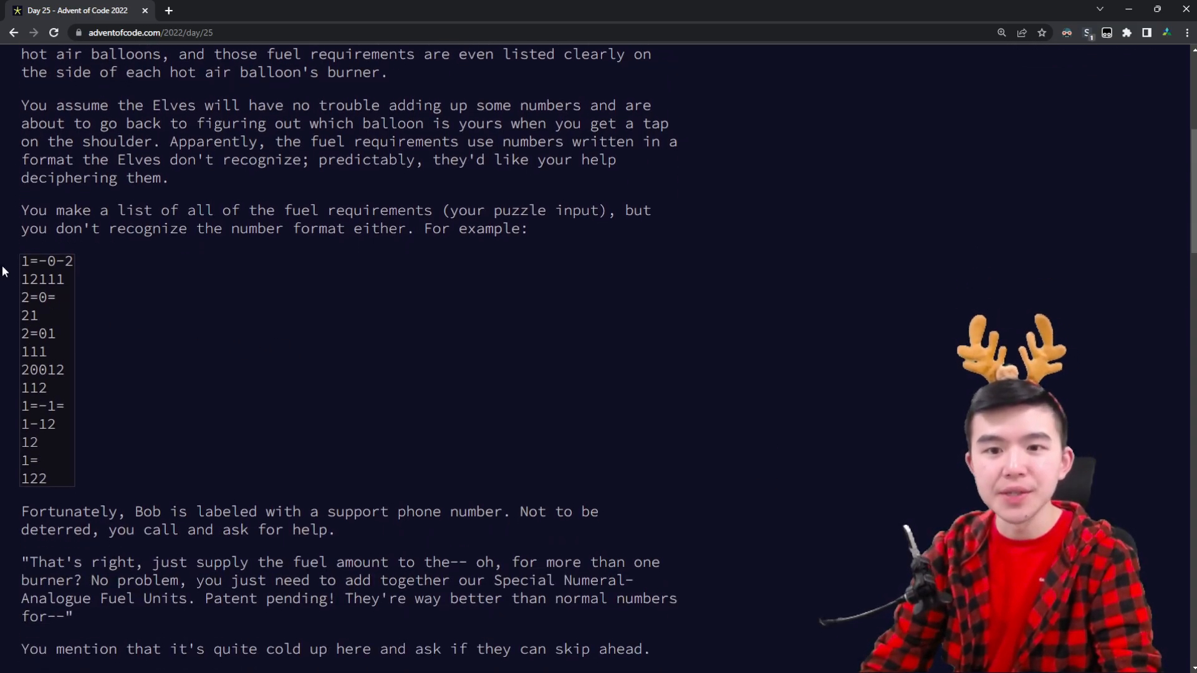
scroll("up", 3)
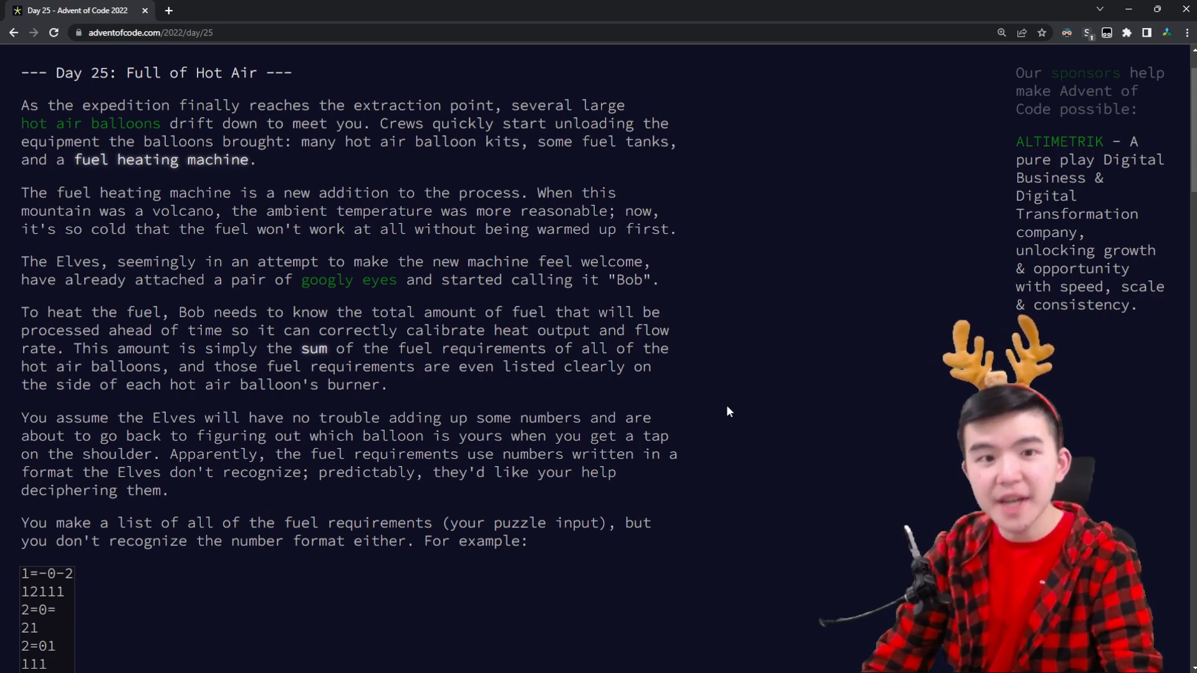
scroll("down", 3)
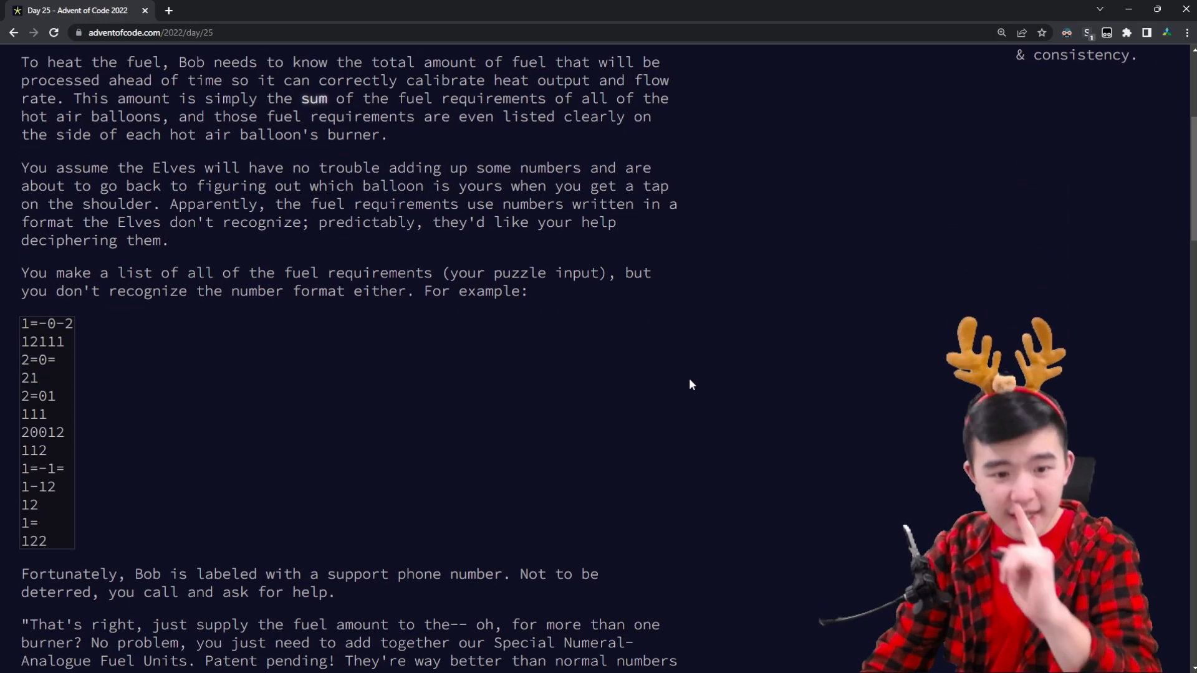
scroll("down", 3)
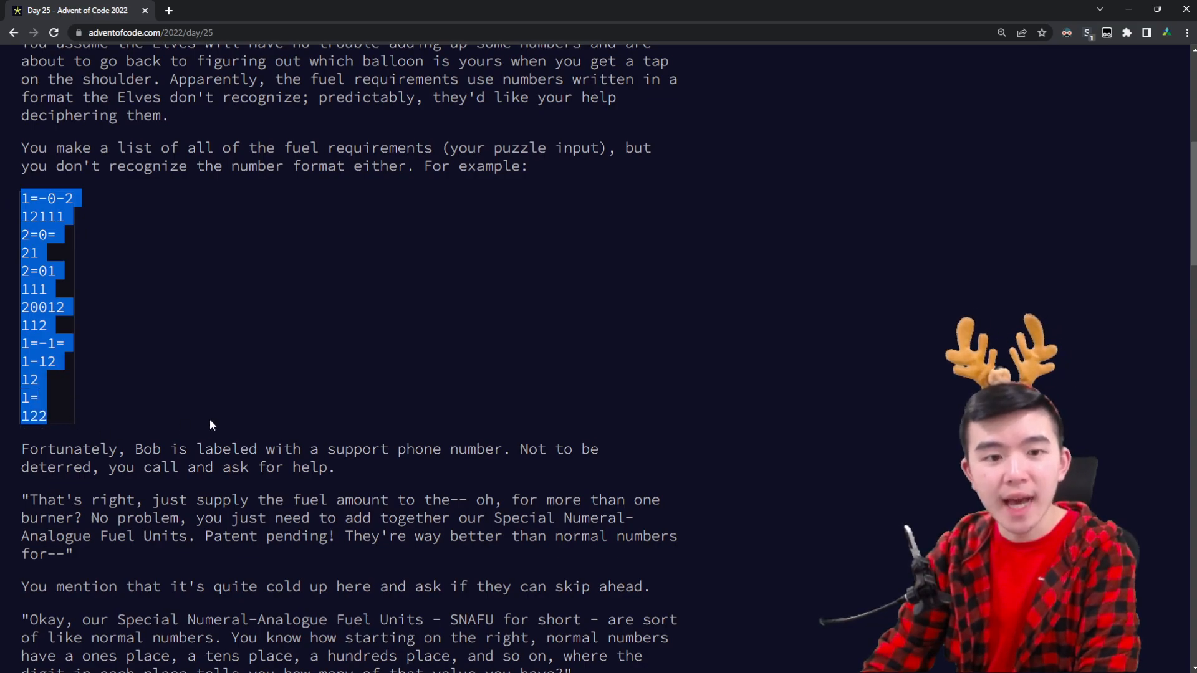
scroll("down", 3)
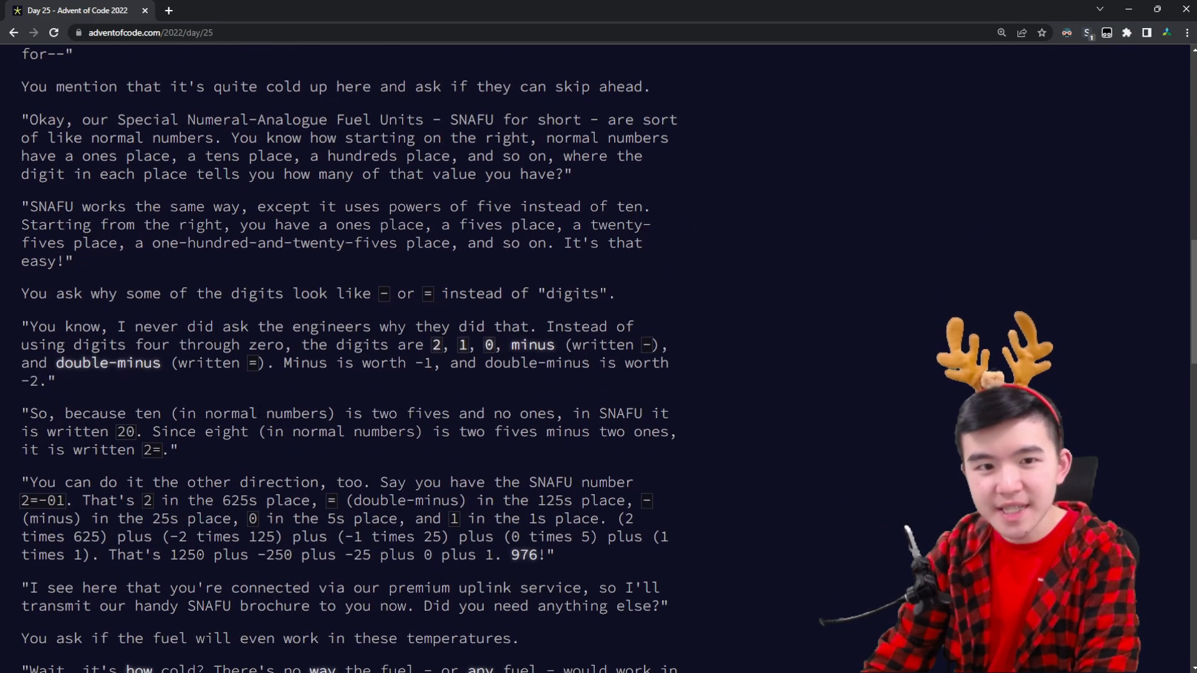
scroll("up", 3)
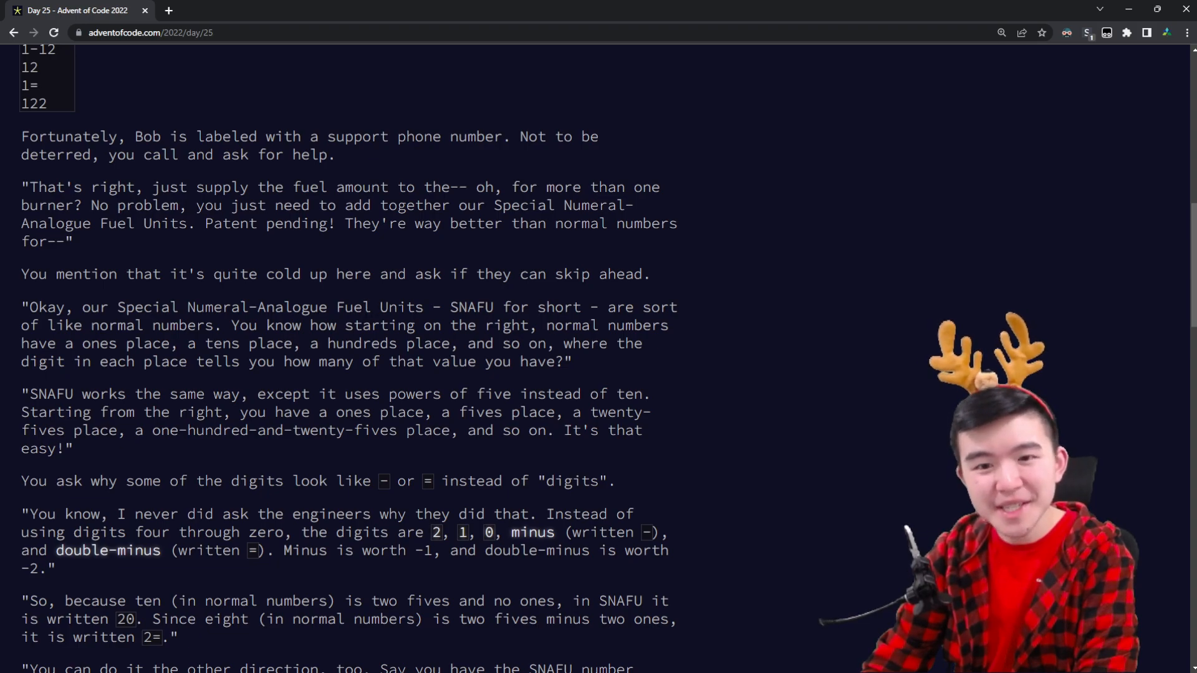
double_click(471, 307)
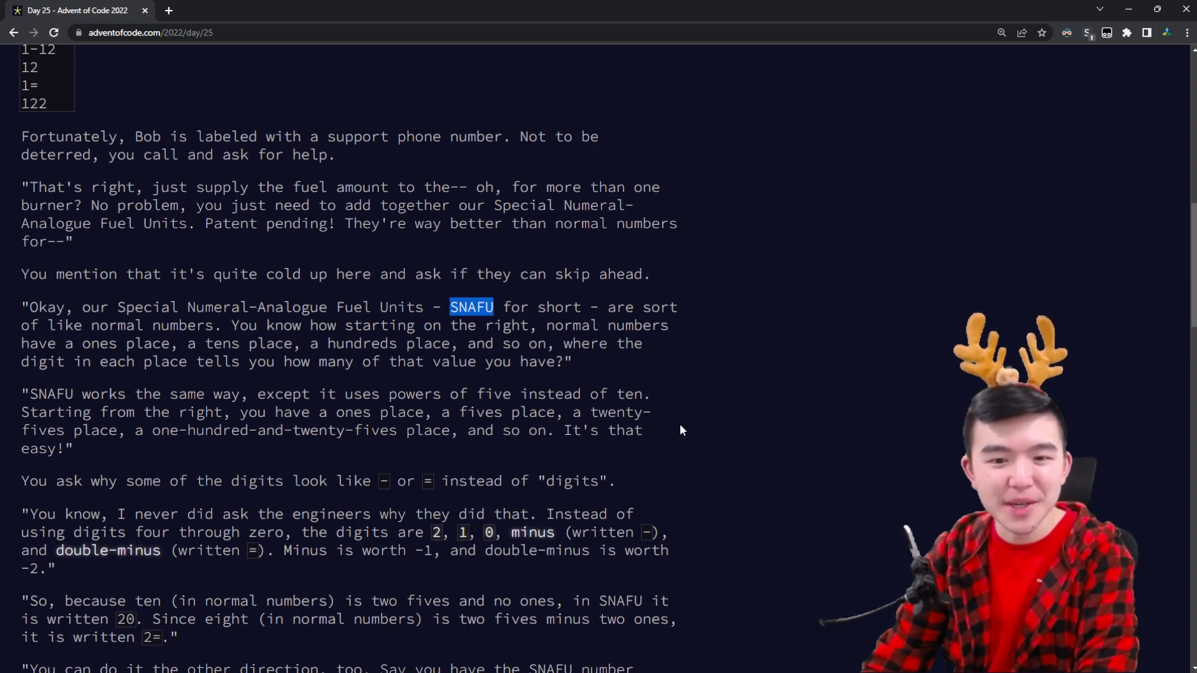
scroll("up", 3)
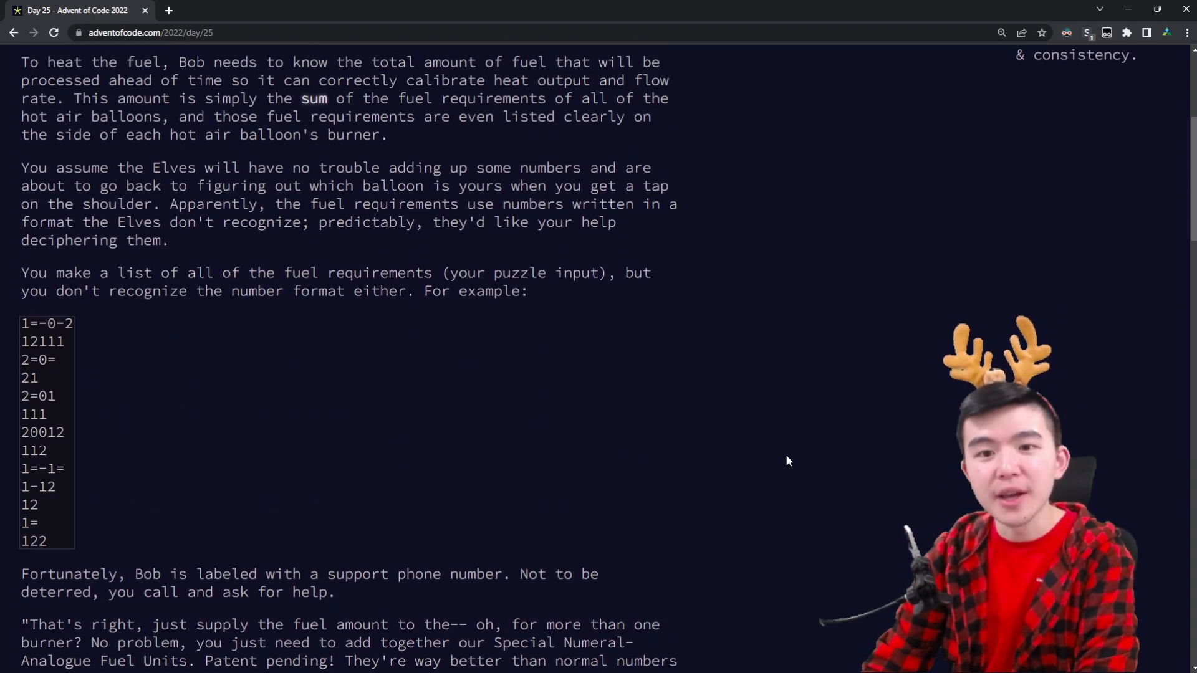
scroll("down", 3)
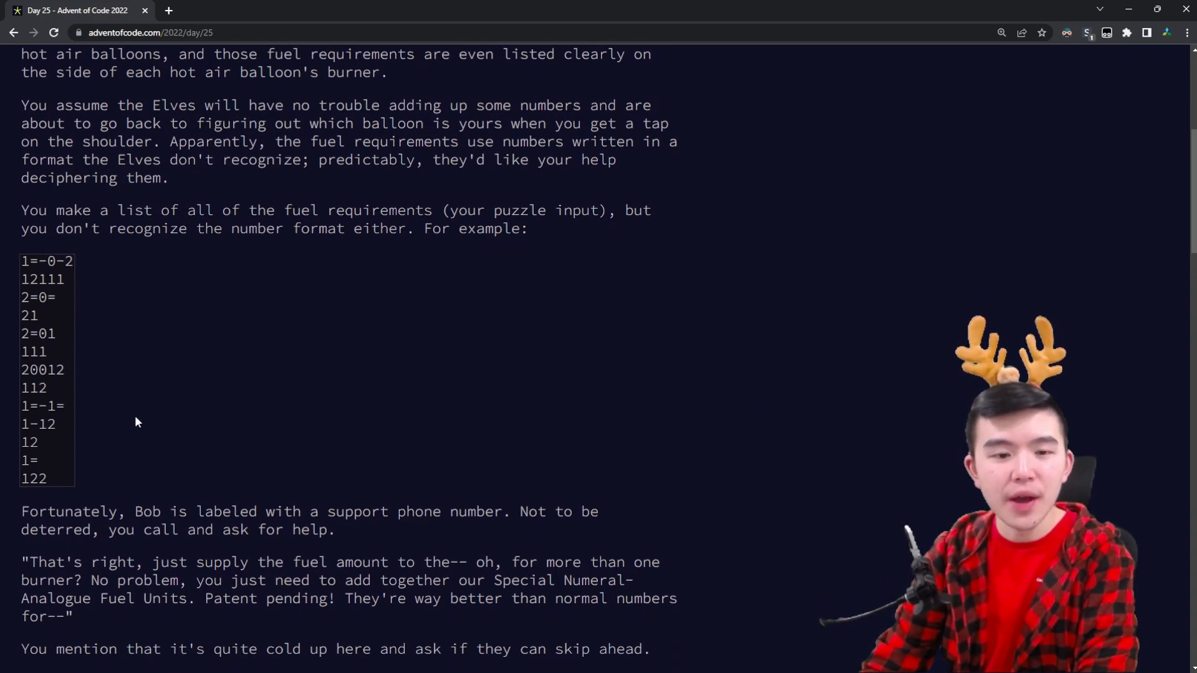
scroll("down", 3)
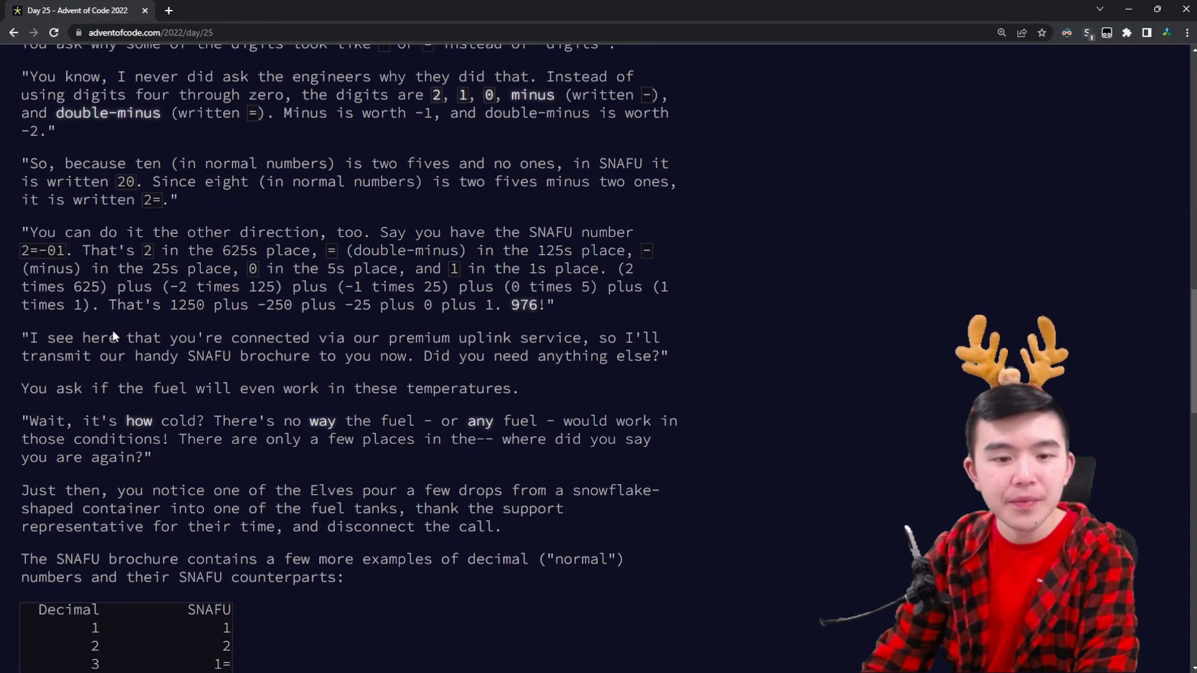
scroll("down", 3)
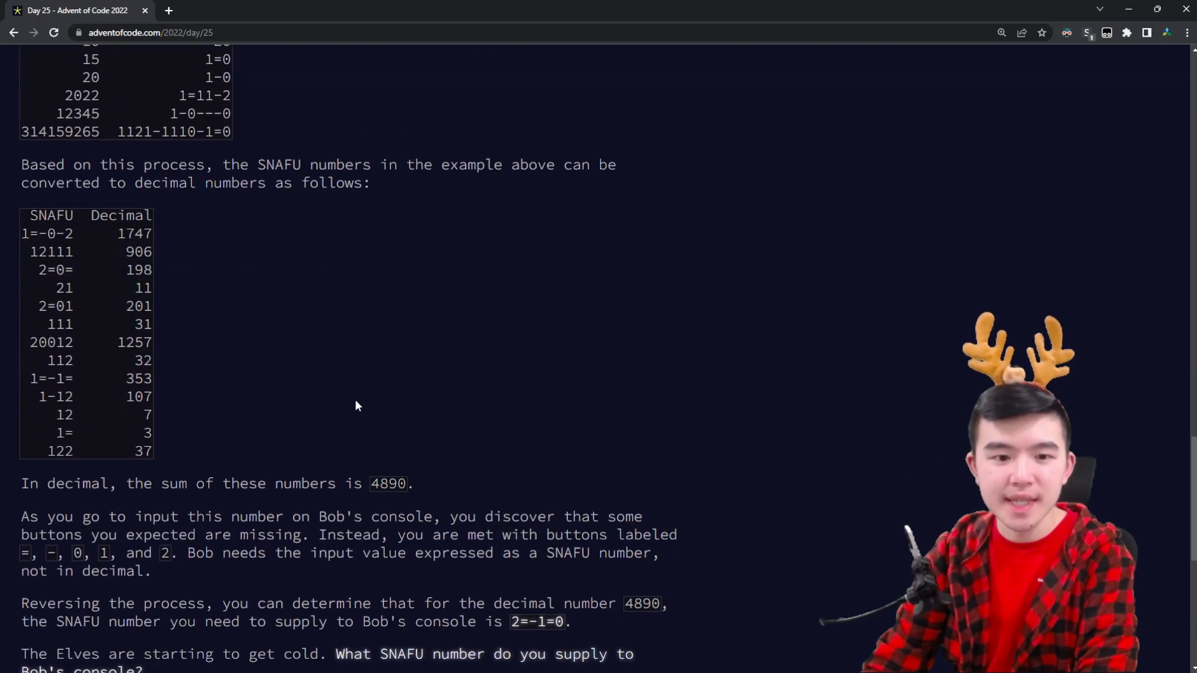
scroll("up", 3)
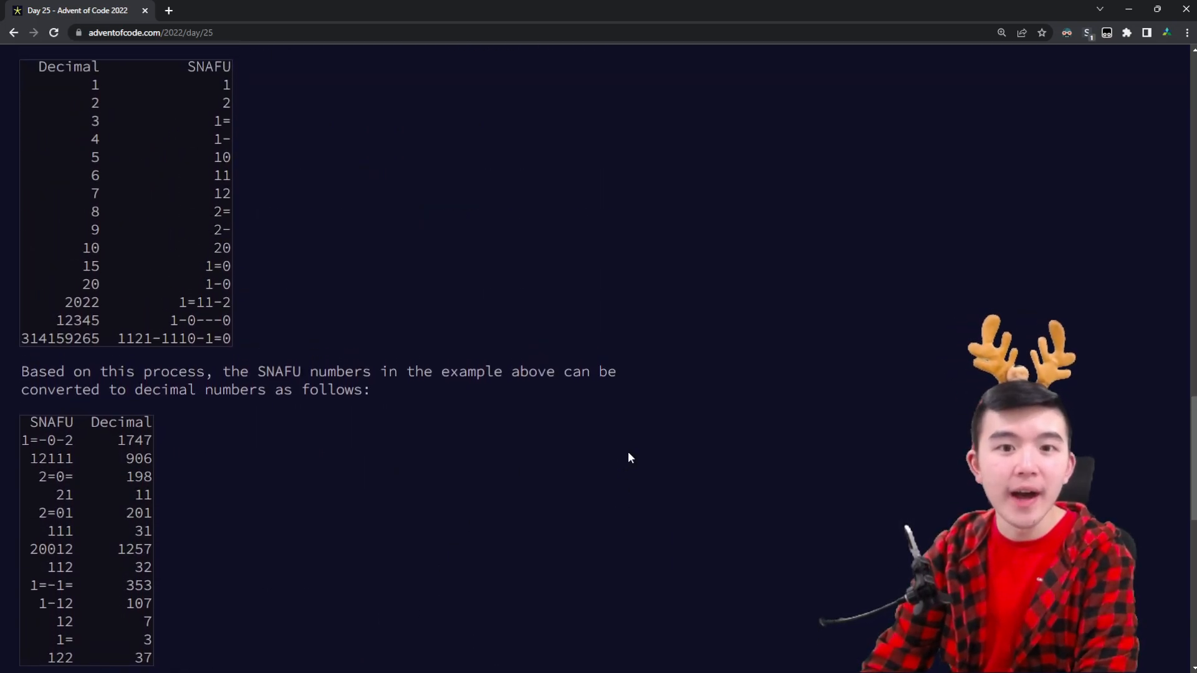
scroll("up", 3)
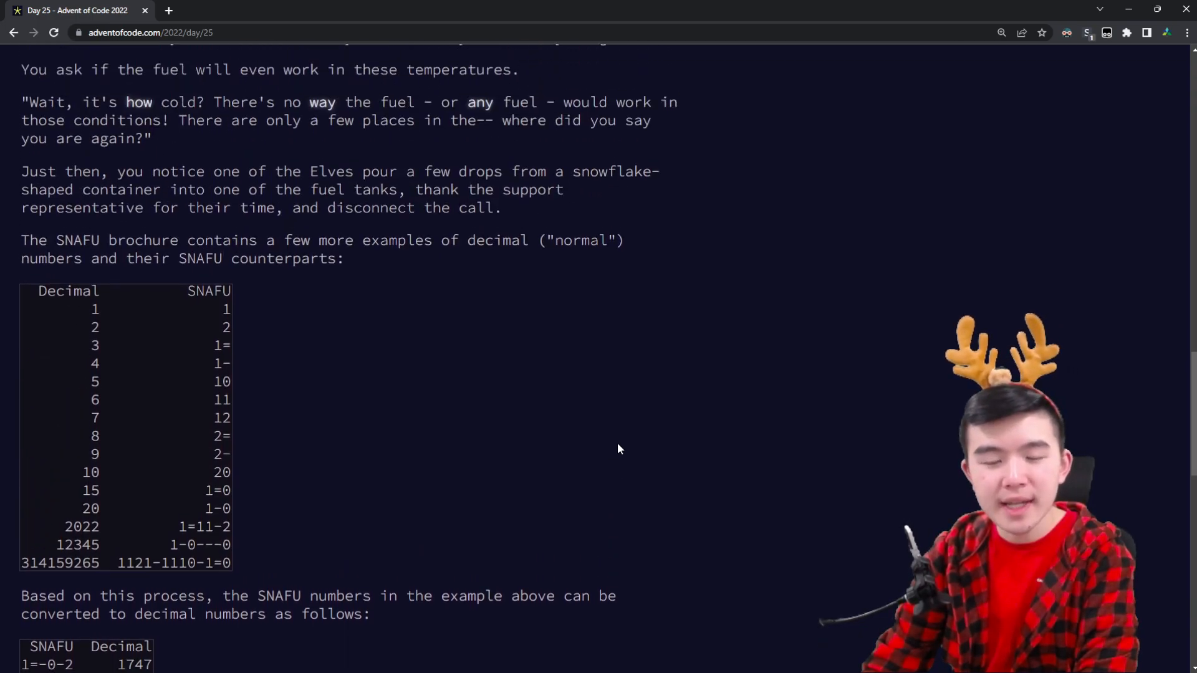
scroll("down", 3)
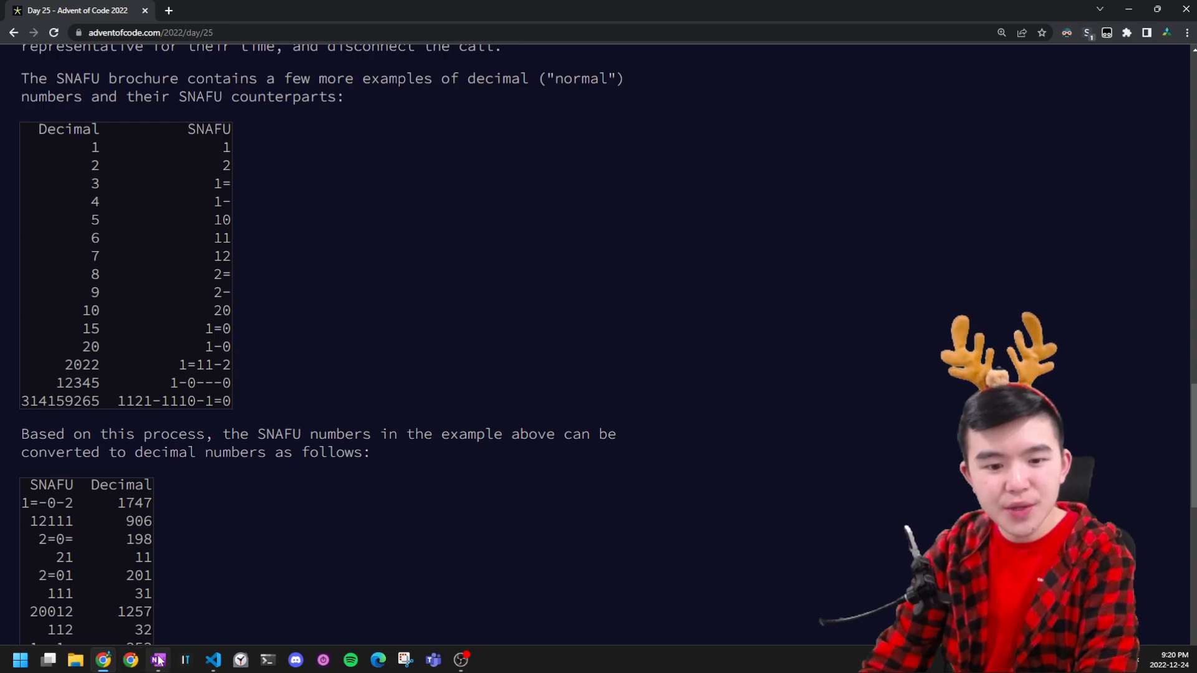
Switch to OneNote to sketch the SNAFU explanation
left_click(157, 660)
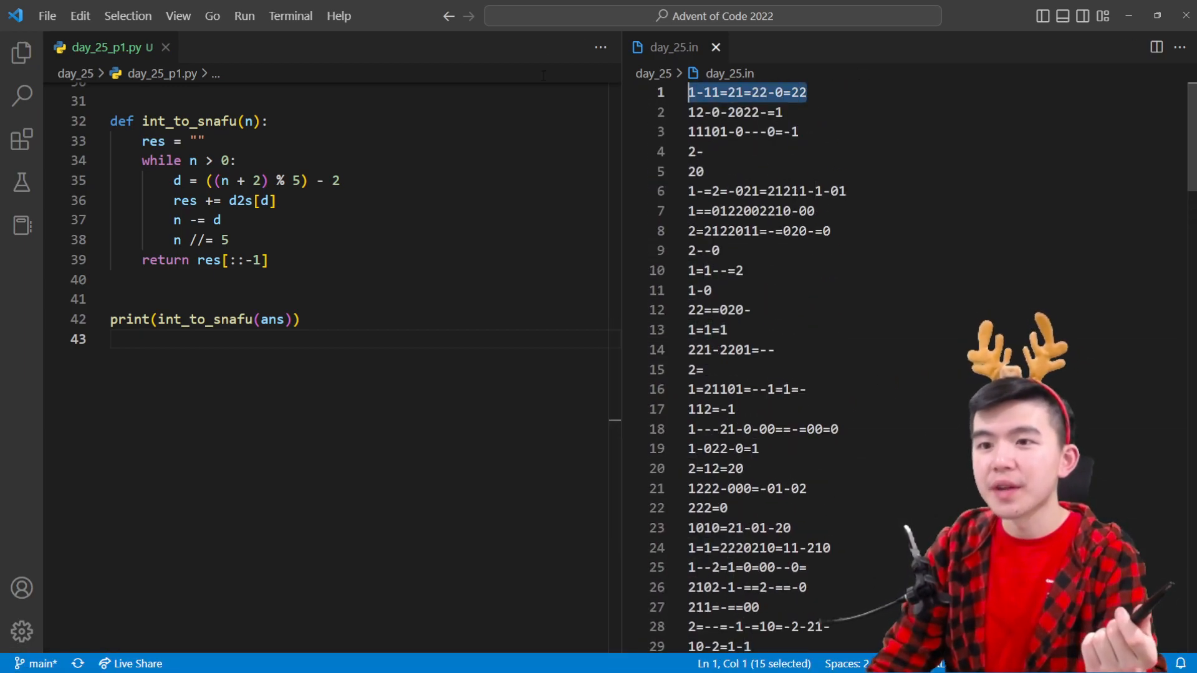
Review parse_snafu at the top of day_25_p1.py, then bring up a blank OneNote page
scroll("up", 3)
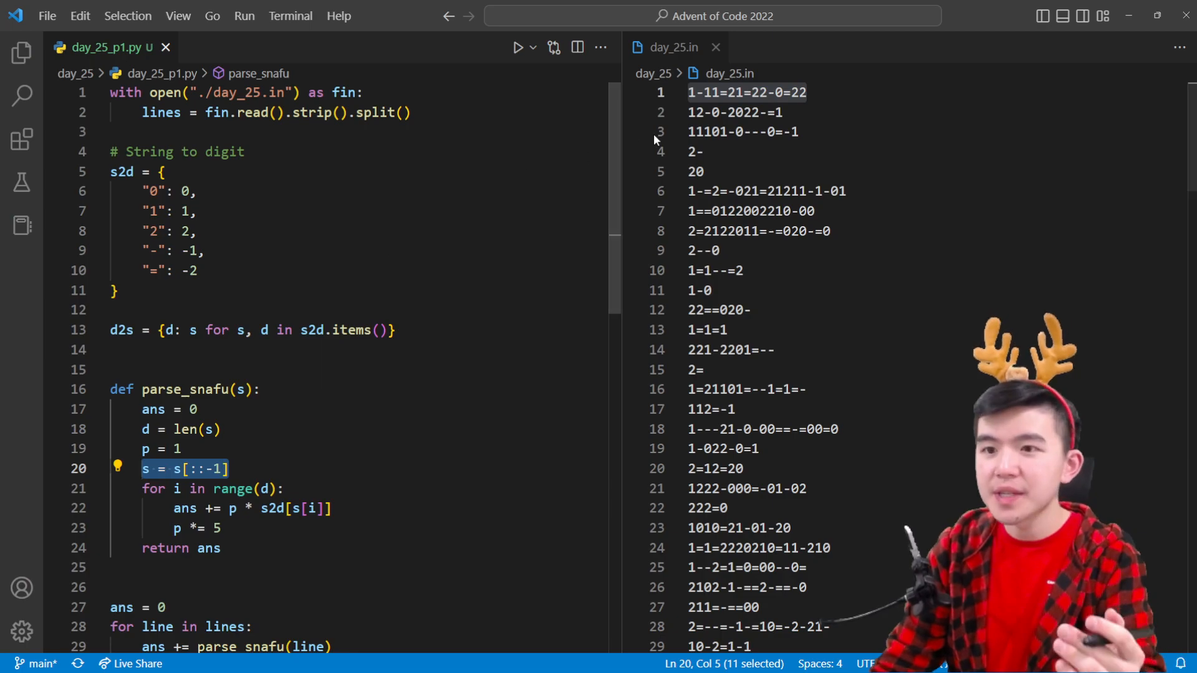
left_click(802, 93)
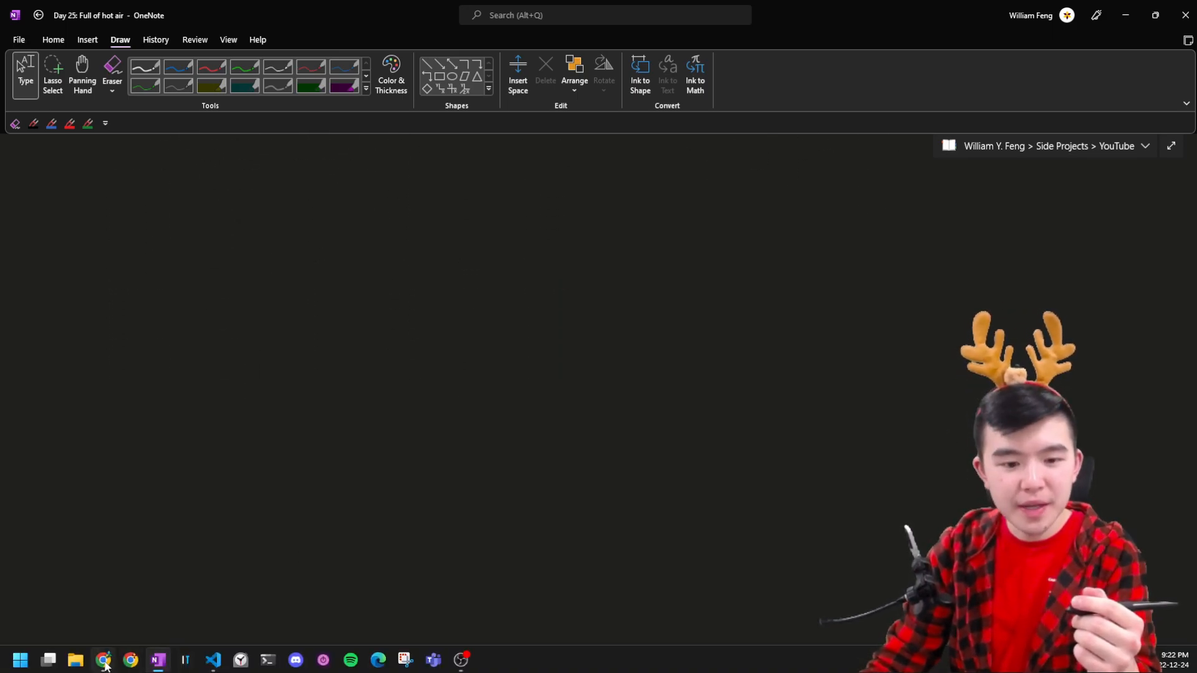
Sketch 198 in SNAFU (198 ≡ -2 mod 5; places 625, 125, 25, 5) and compare with parse_snafu
left_click(104, 660)
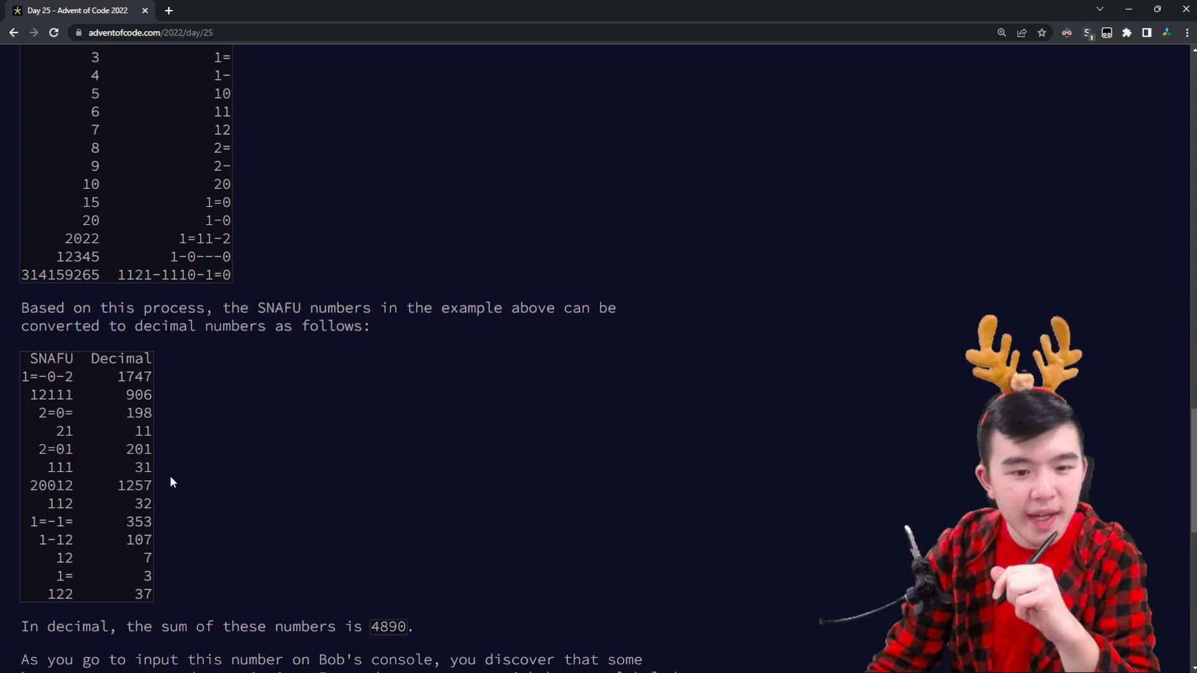
scroll("down", 3)
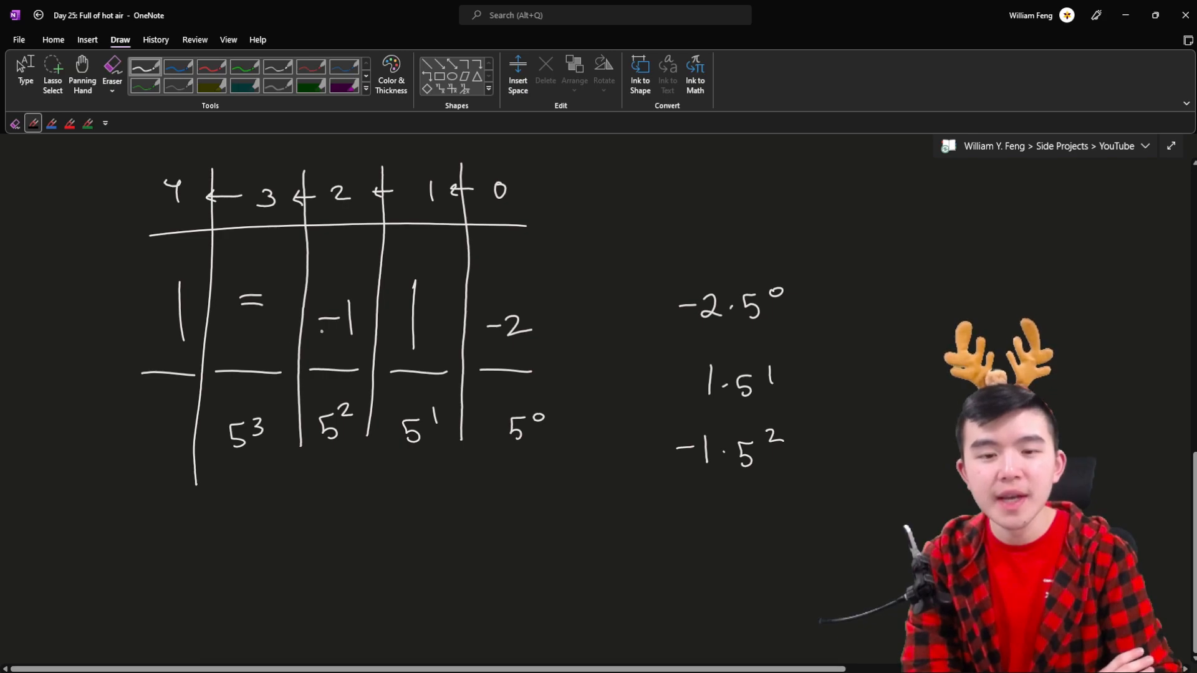
left_click(260, 317)
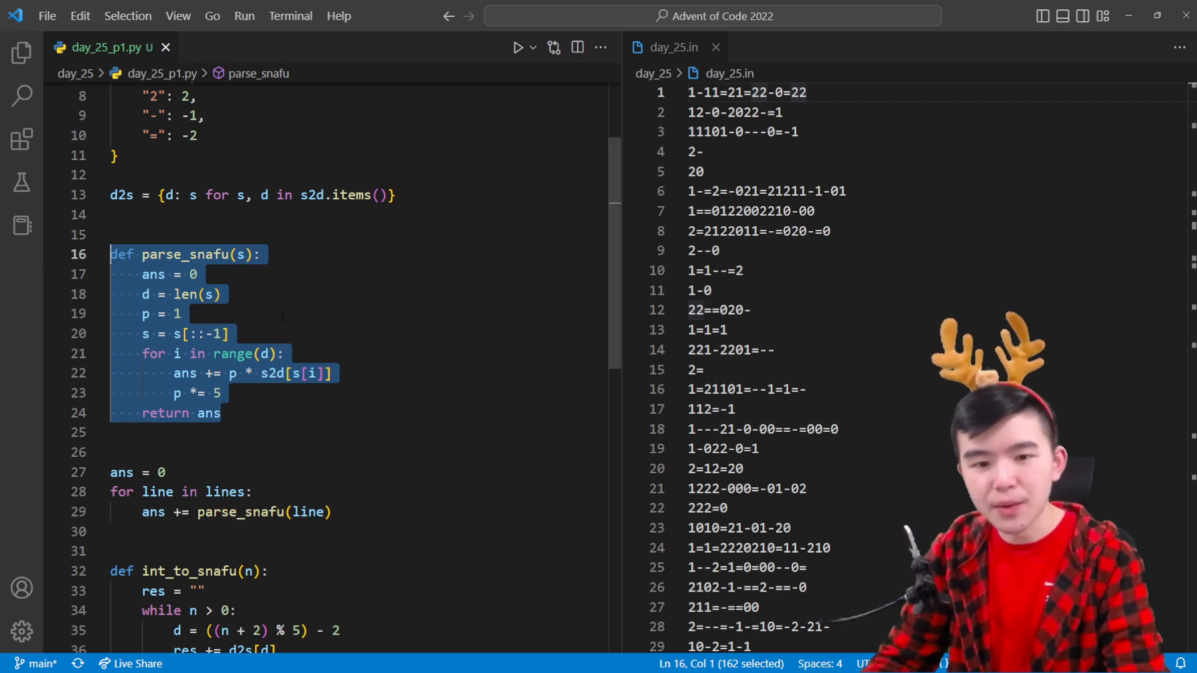
left_click(221, 392)
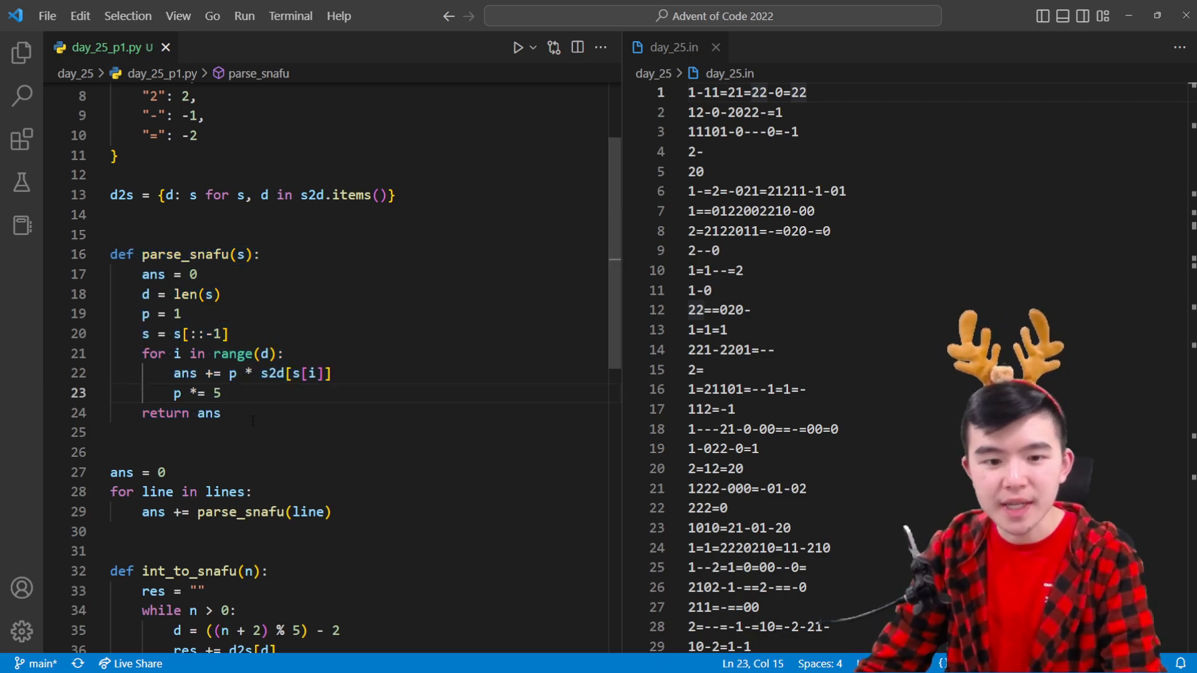
scroll("down", 3)
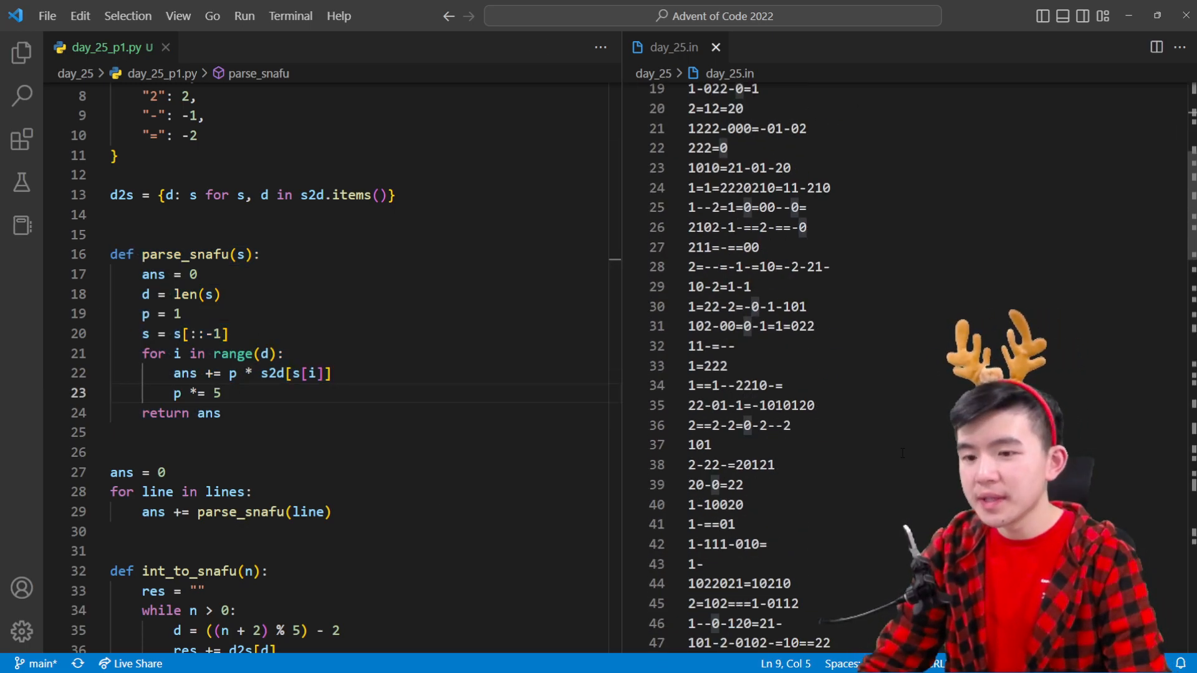
scroll("down", 3)
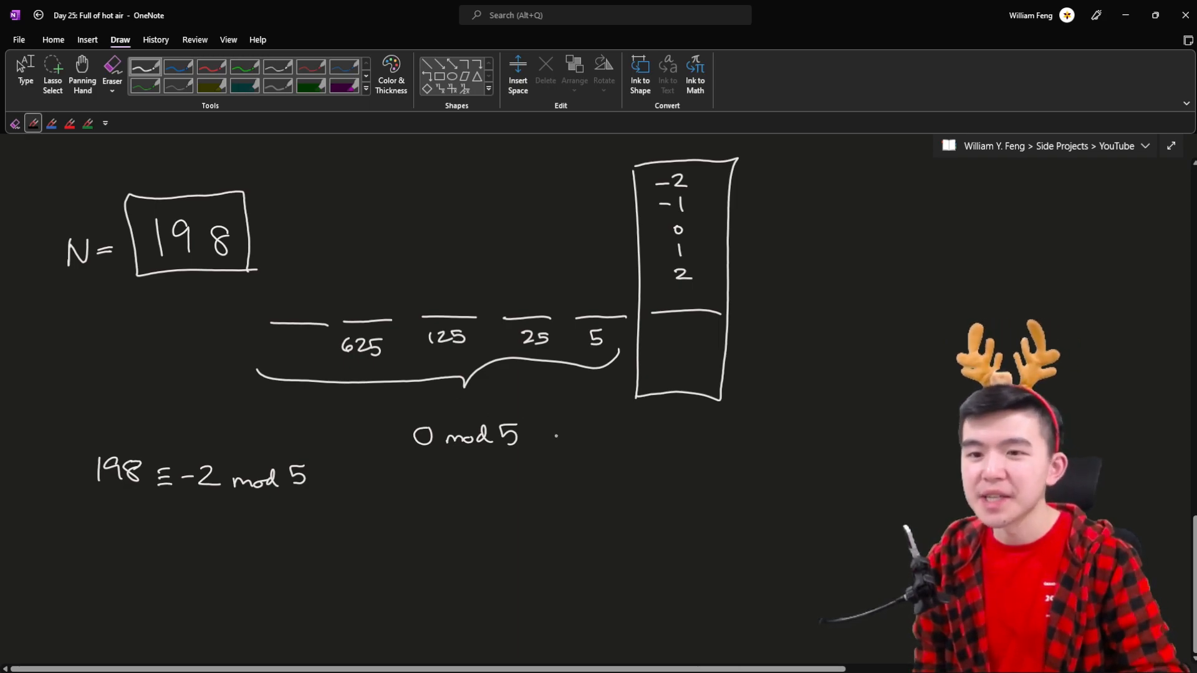
Handwrite 2 in the 125 place, making the 198 digits 2, -2, 0, -2
left_click(112, 72)
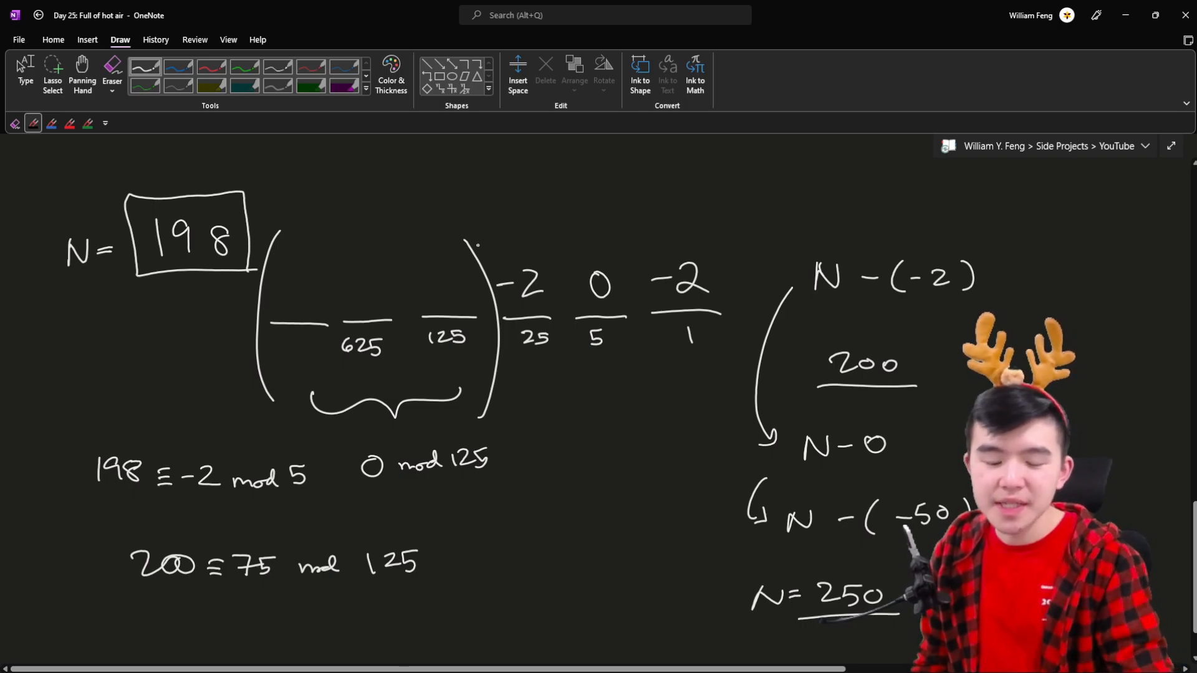
left_click(25, 73)
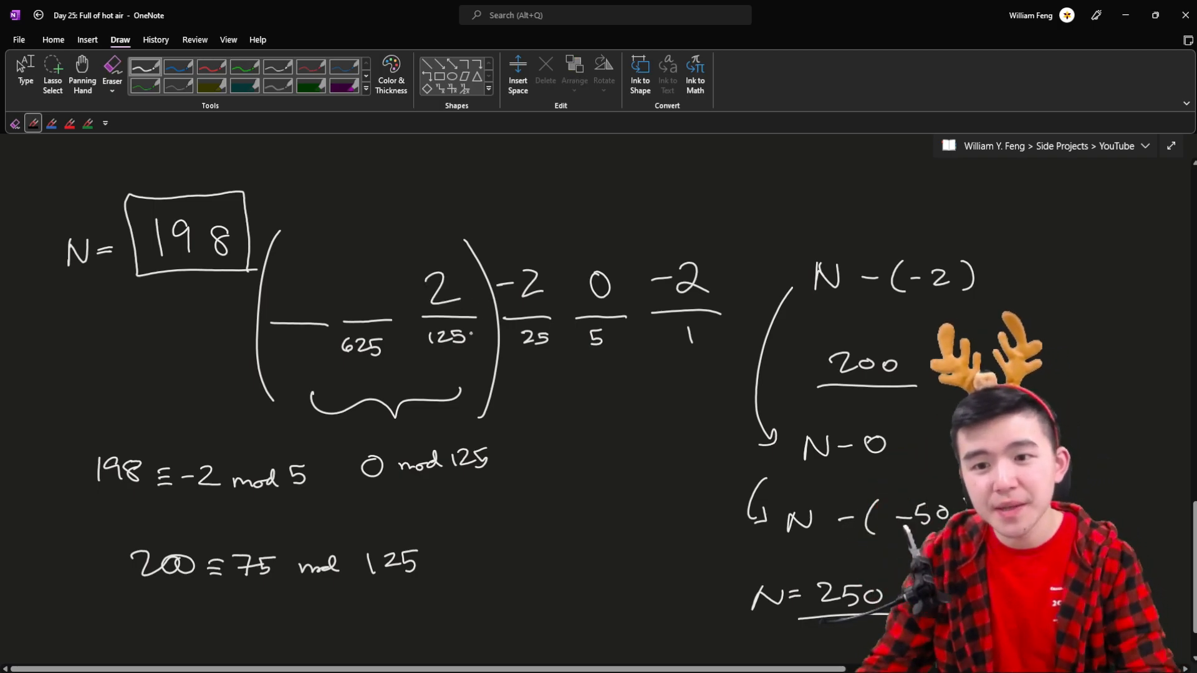
mouse_move(104, 660)
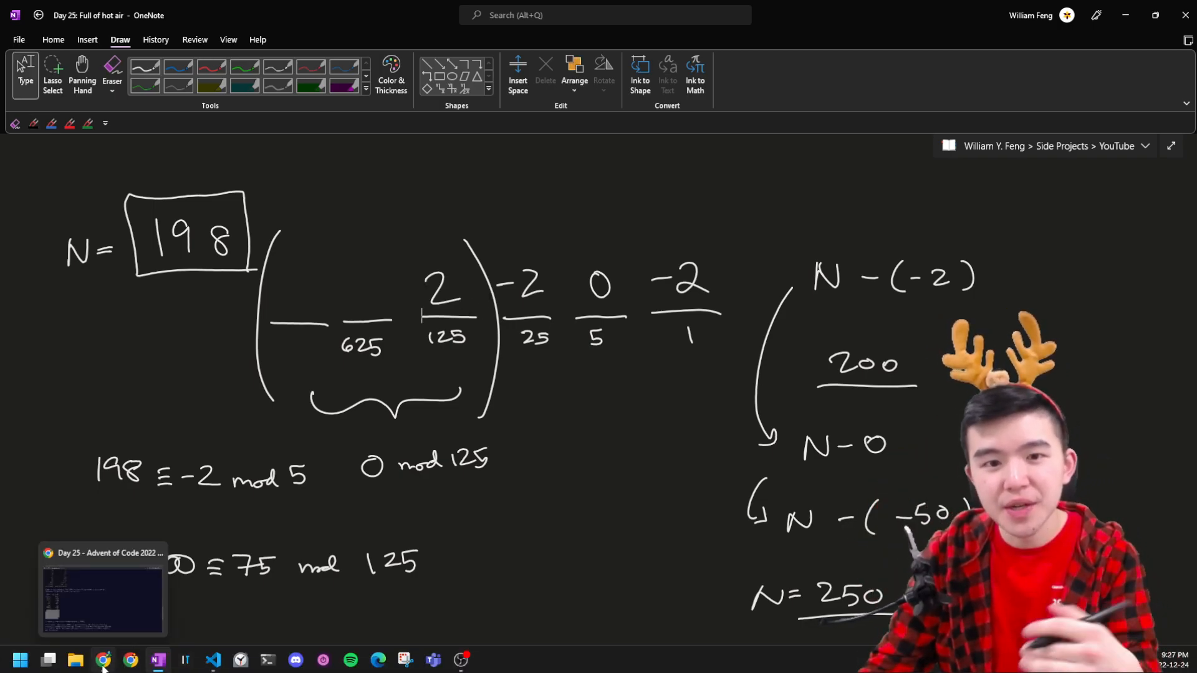
mouse_move(103, 659)
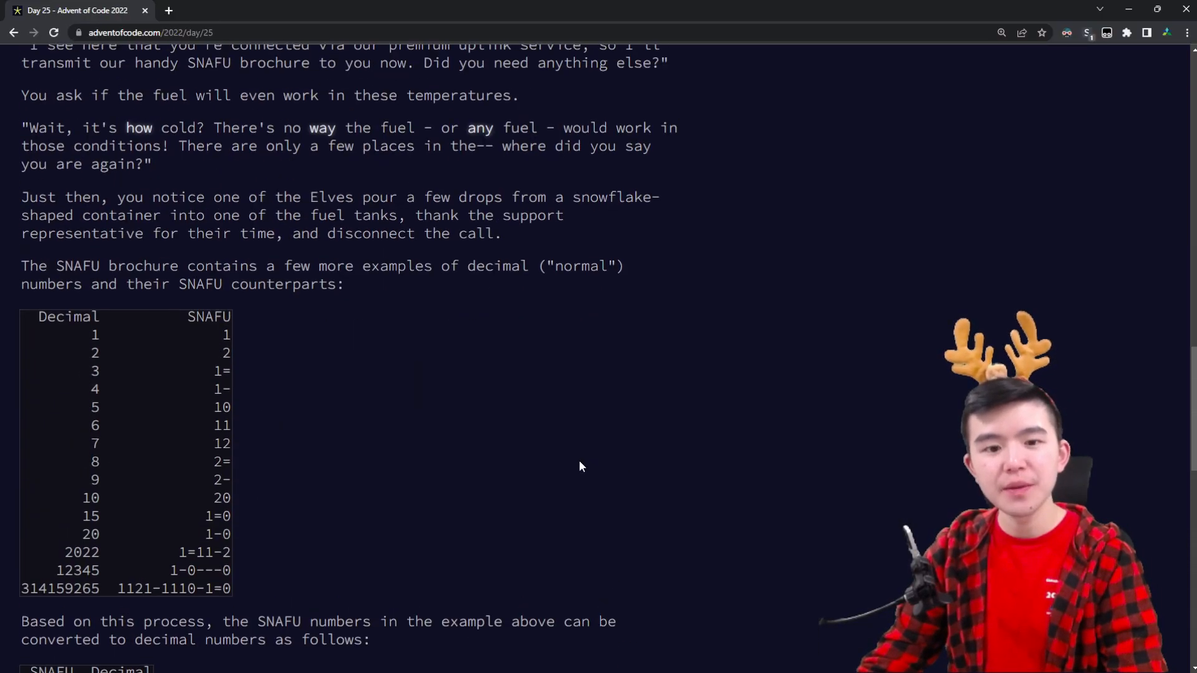
Scroll the Day 25 page to the brochure table of decimal numbers and their SNAFU forms
scroll("up", 3)
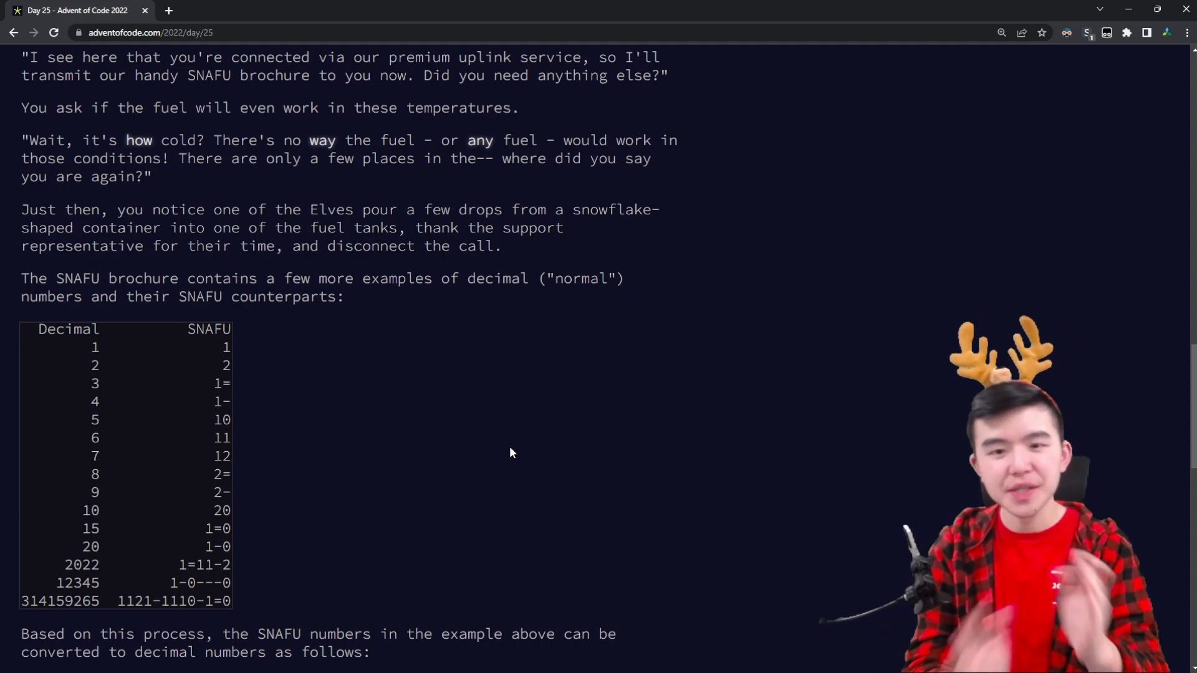
mouse_move(545, 432)
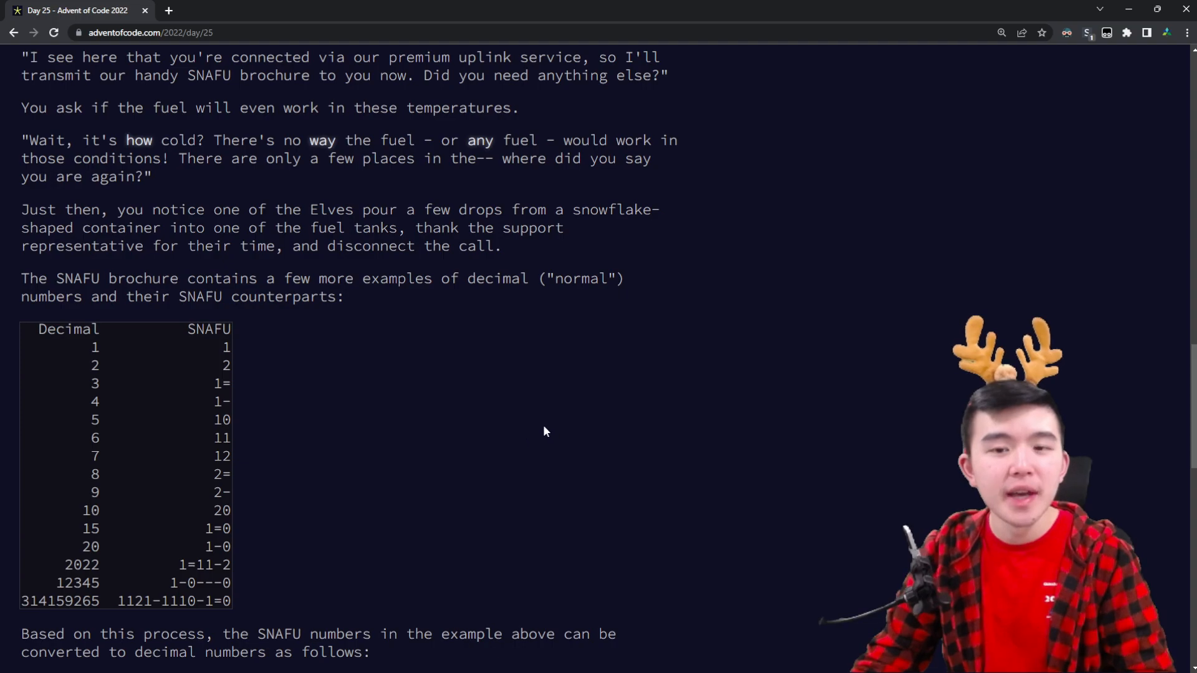
scroll("up", 3)
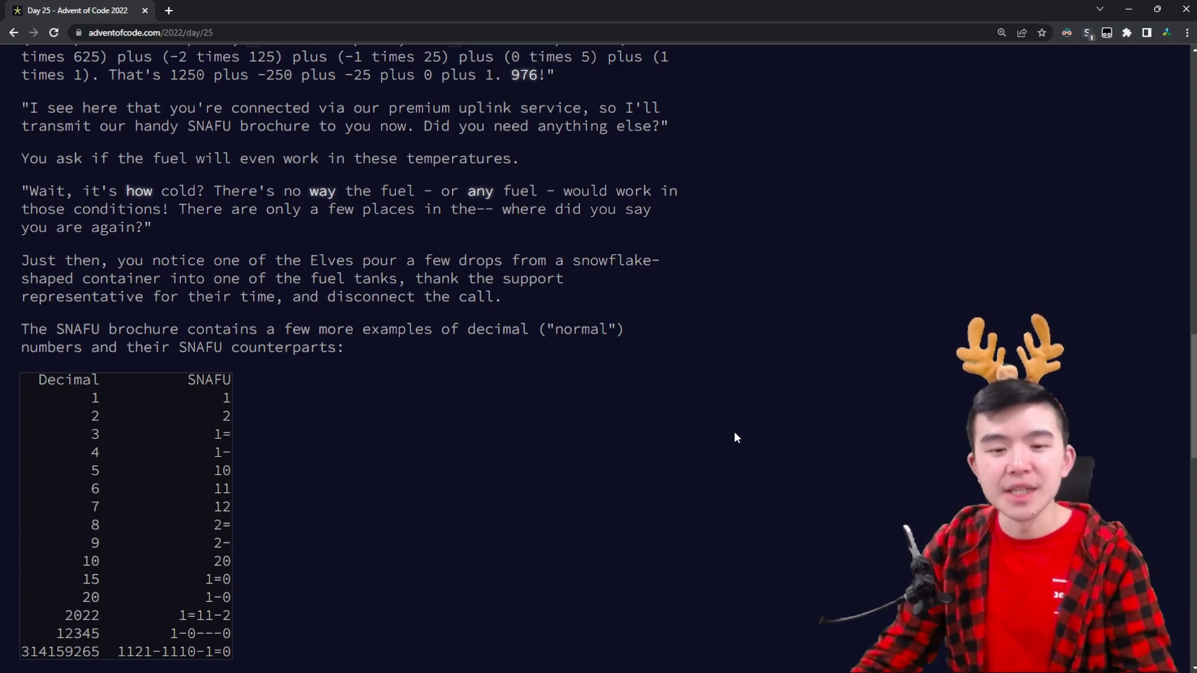
scroll("down", 3)
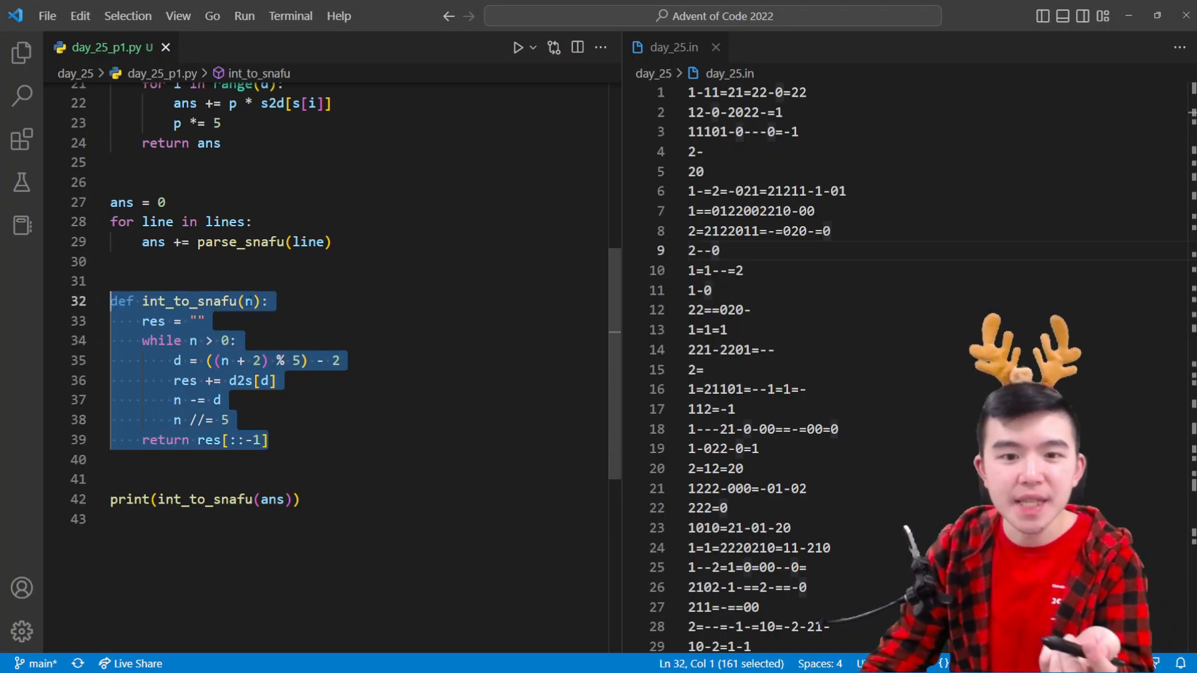
Show the selected int_to_snafu function, then scroll the Day 25 page back up
left_click(206, 320)
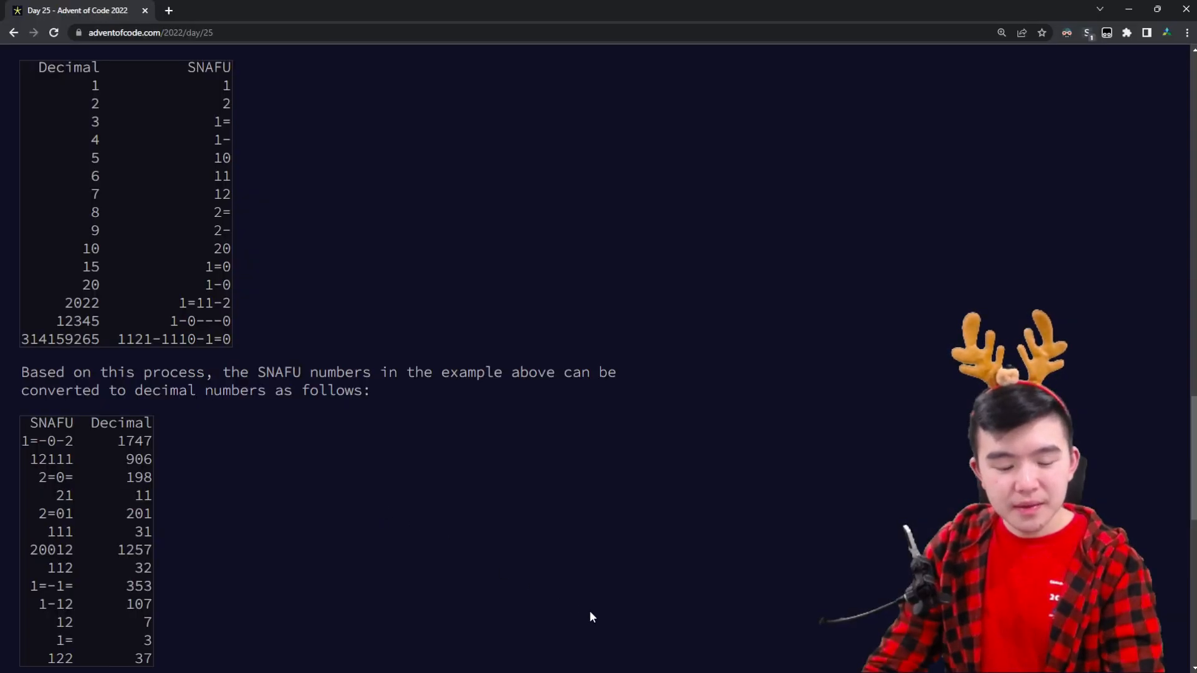
scroll("down", 3)
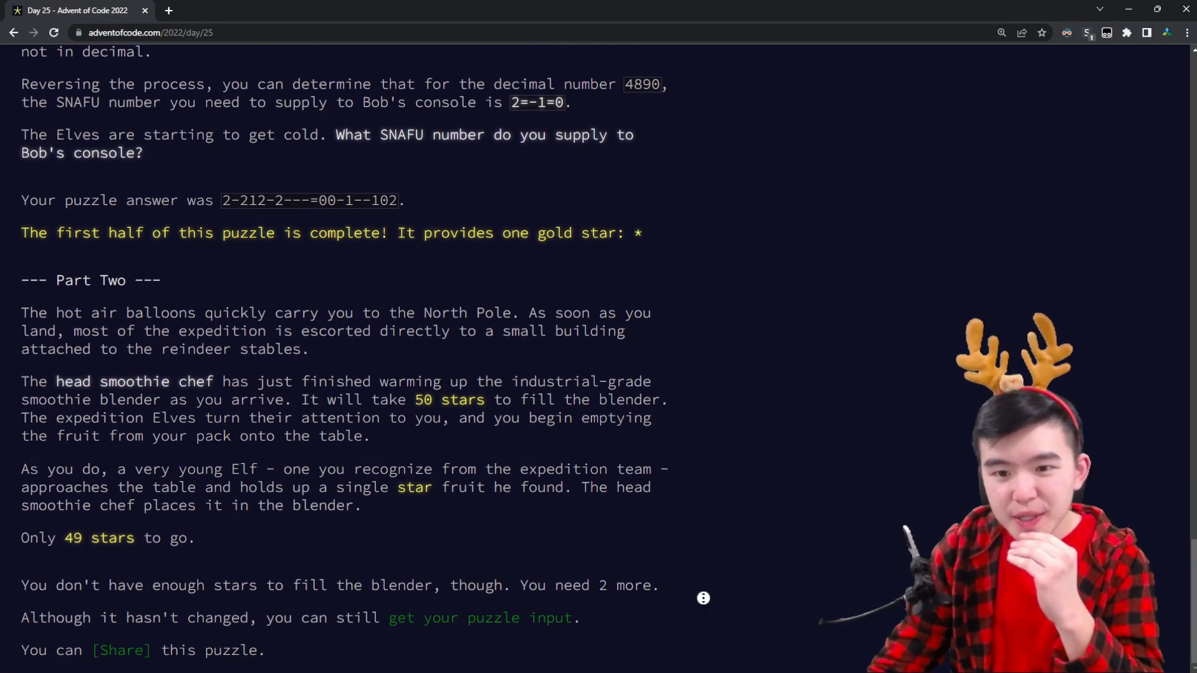
scroll("up", 3)
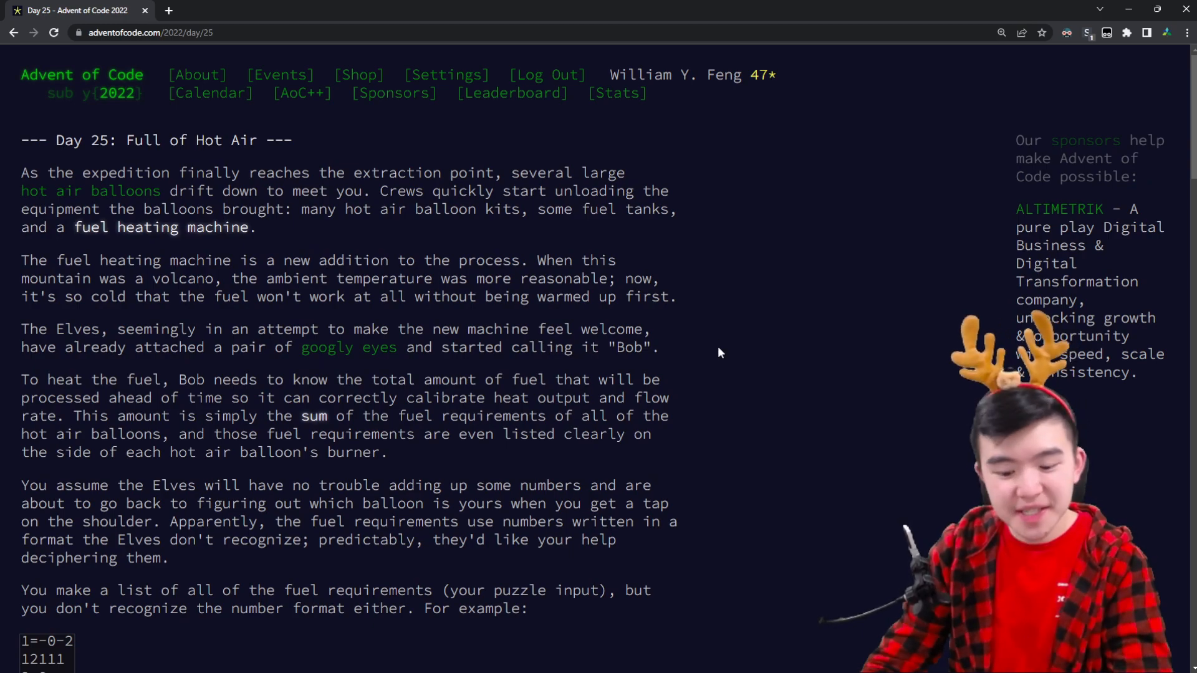